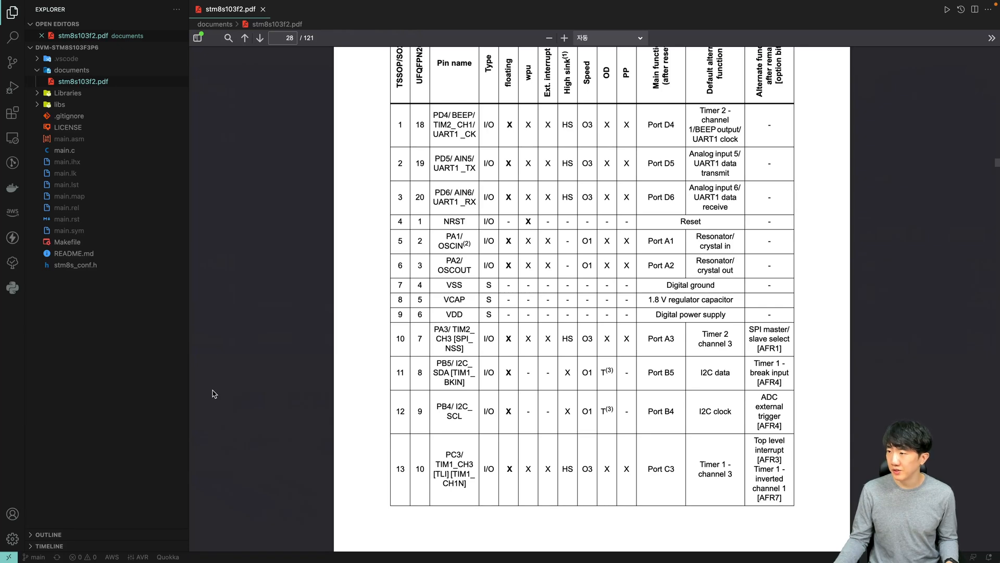
pyautogui.moveTo(248, 394)
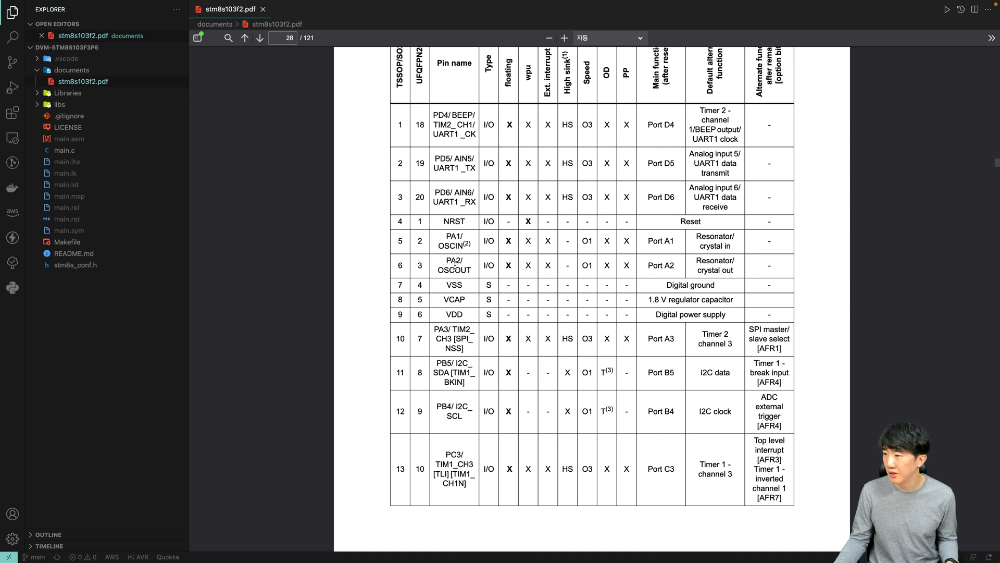
# Step: Bring up main.c and the libs Makefile from the Explorer
pyautogui.scroll(-3)
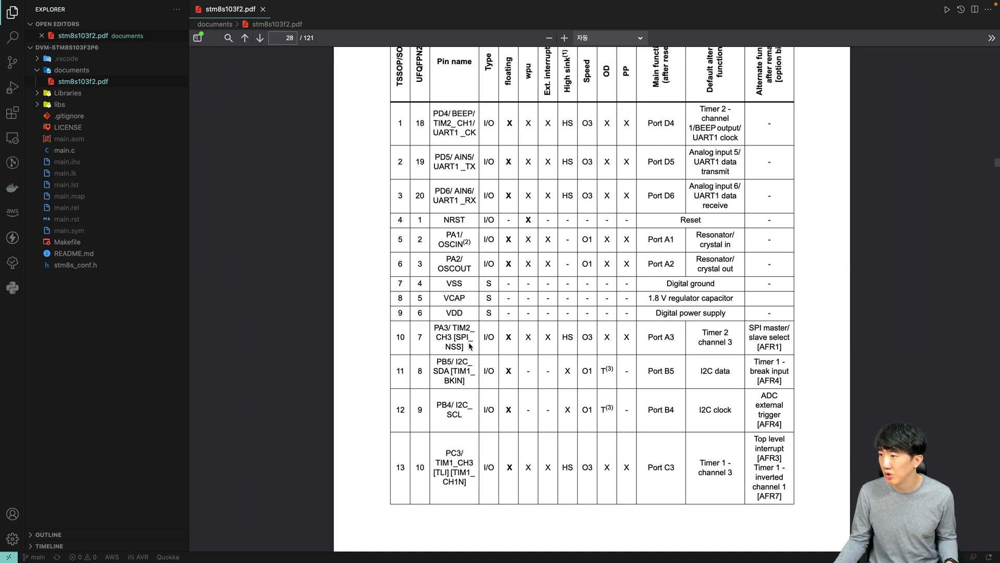
pyautogui.scroll(-3)
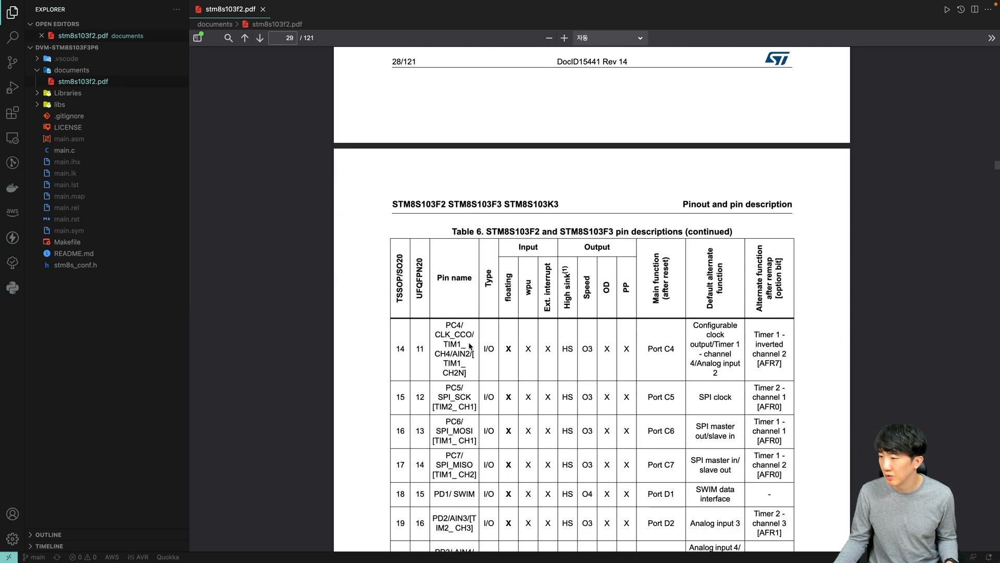
pyautogui.scroll(-3)
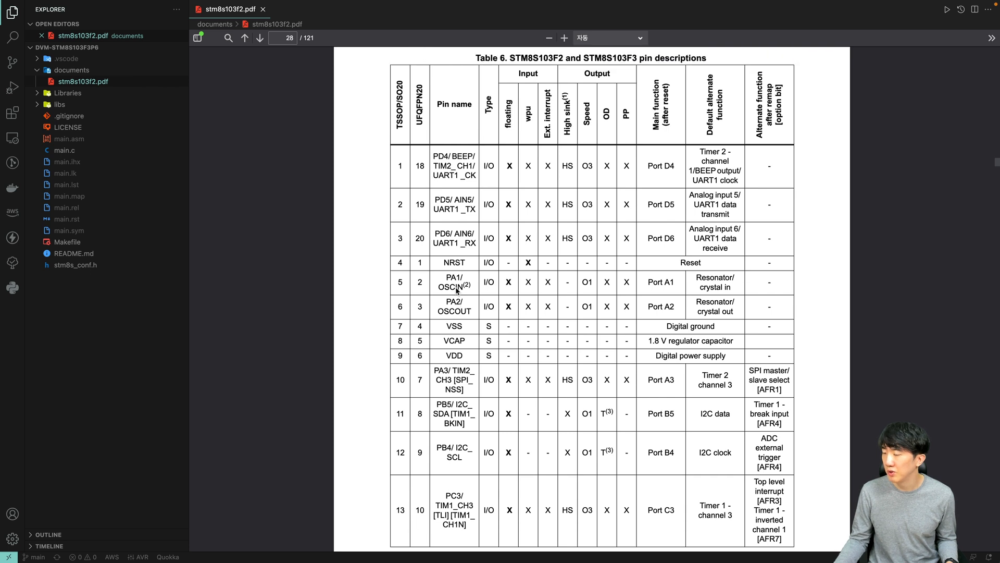
pyautogui.moveTo(453, 371)
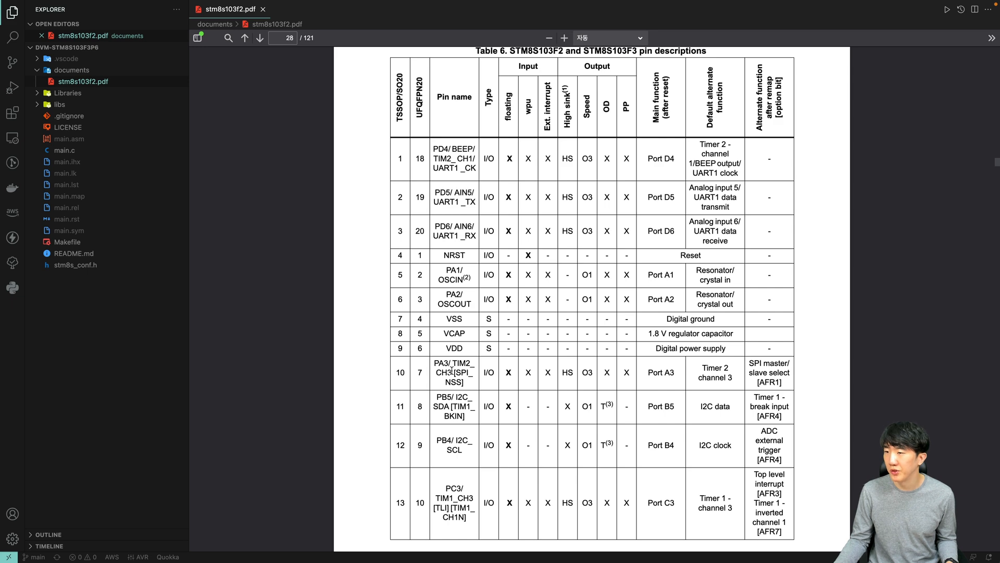
pyautogui.click(69, 150)
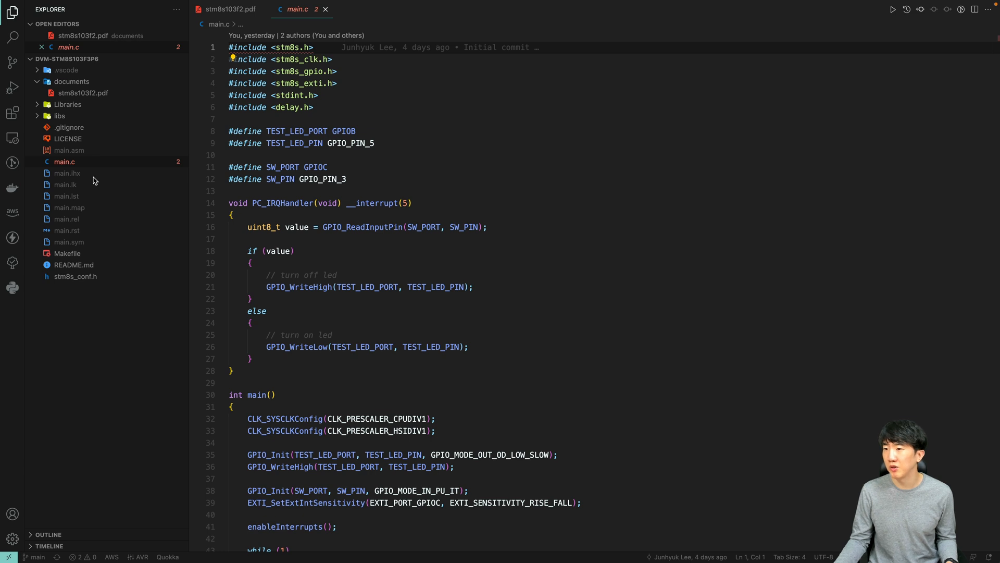
pyautogui.moveTo(62, 118)
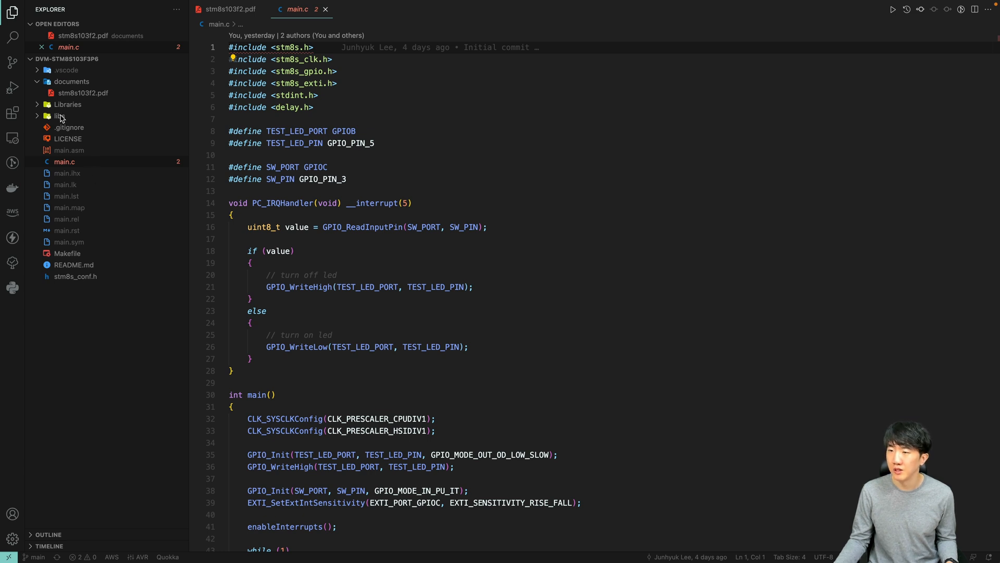
pyautogui.click(59, 116)
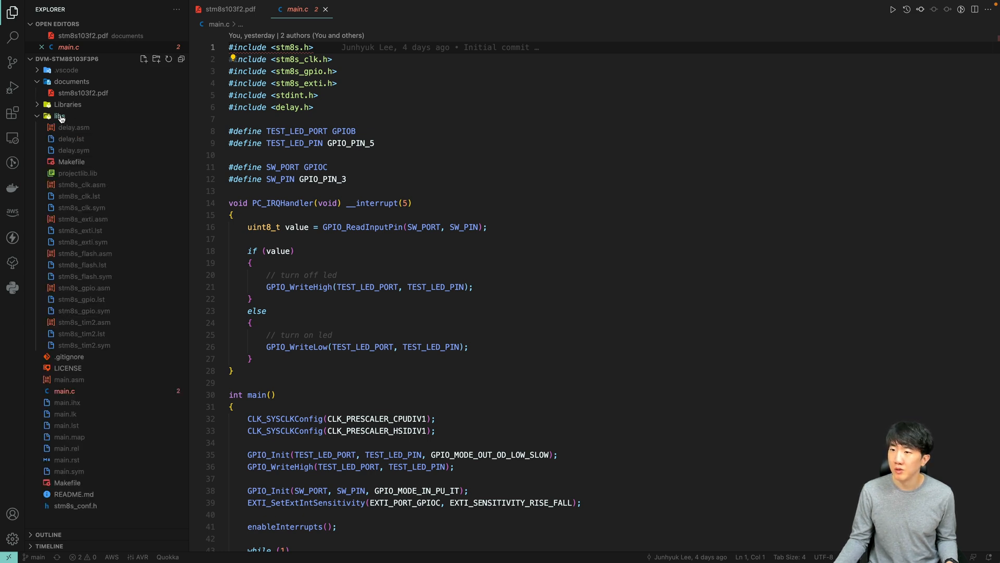
pyautogui.click(71, 162)
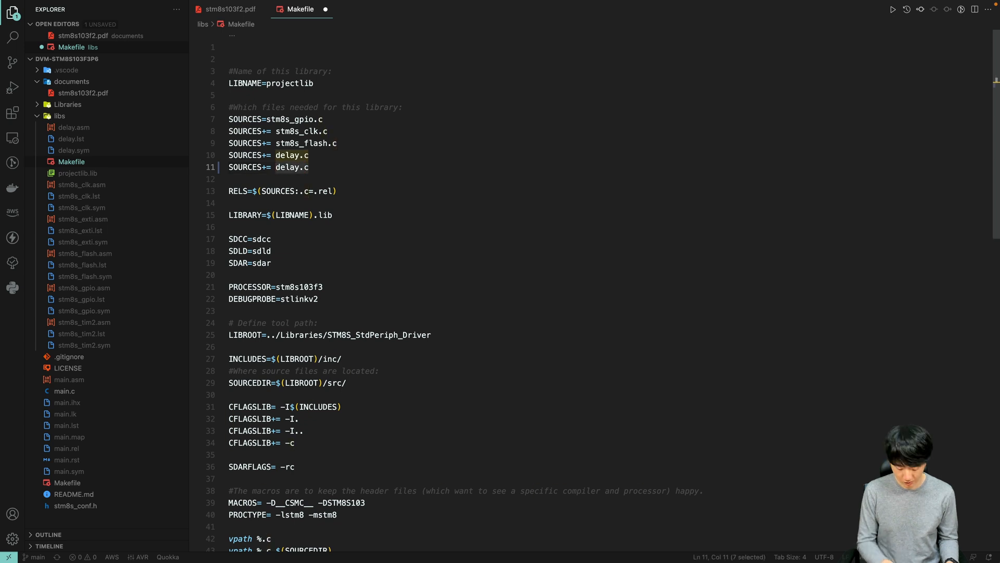
# Step: Add stm8s_tim2.c to the Makefile SOURCES, then reveal the Libraries/inc driver headers
pyautogui.write('stm')
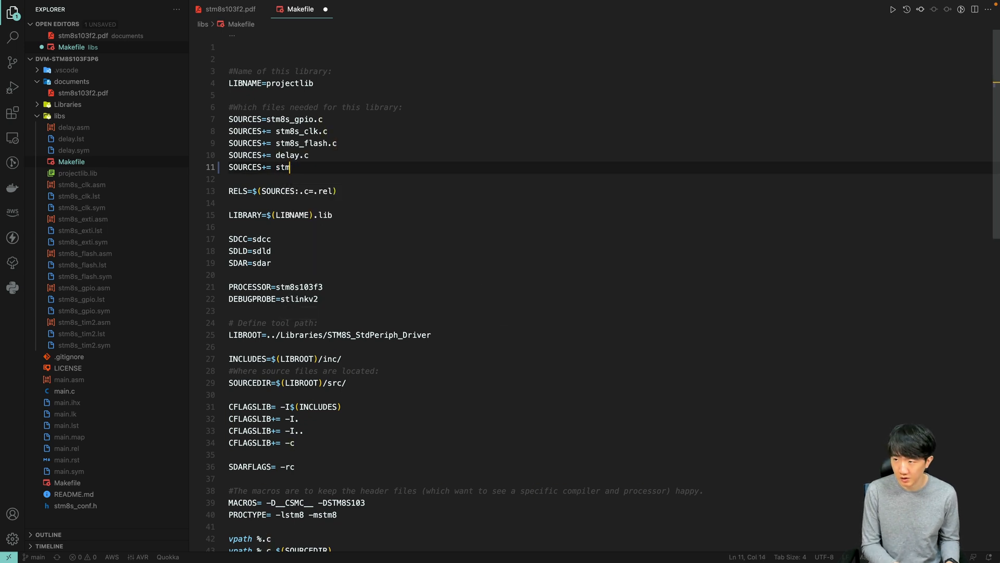
pyautogui.write('8s_tim2')
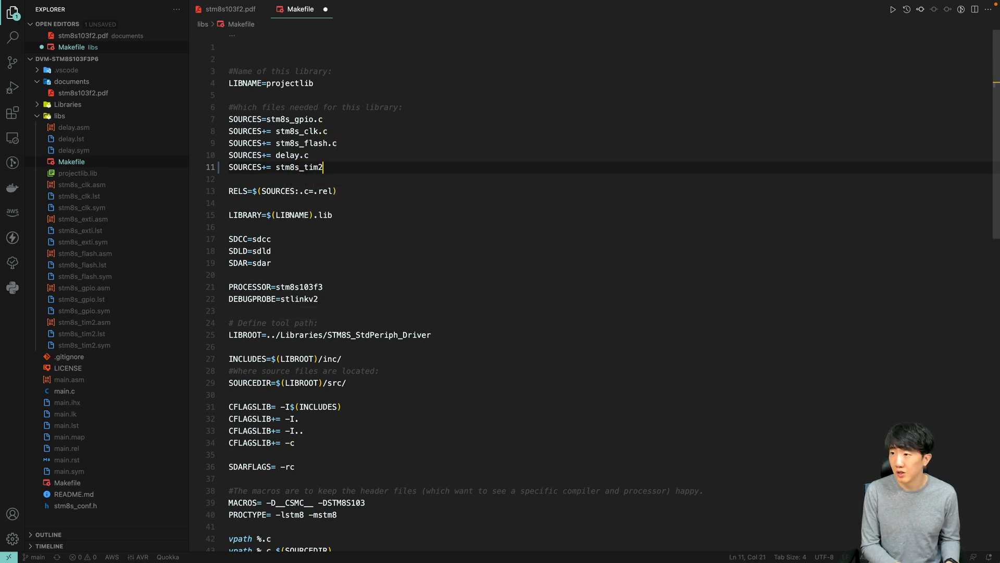
pyautogui.write('.c')
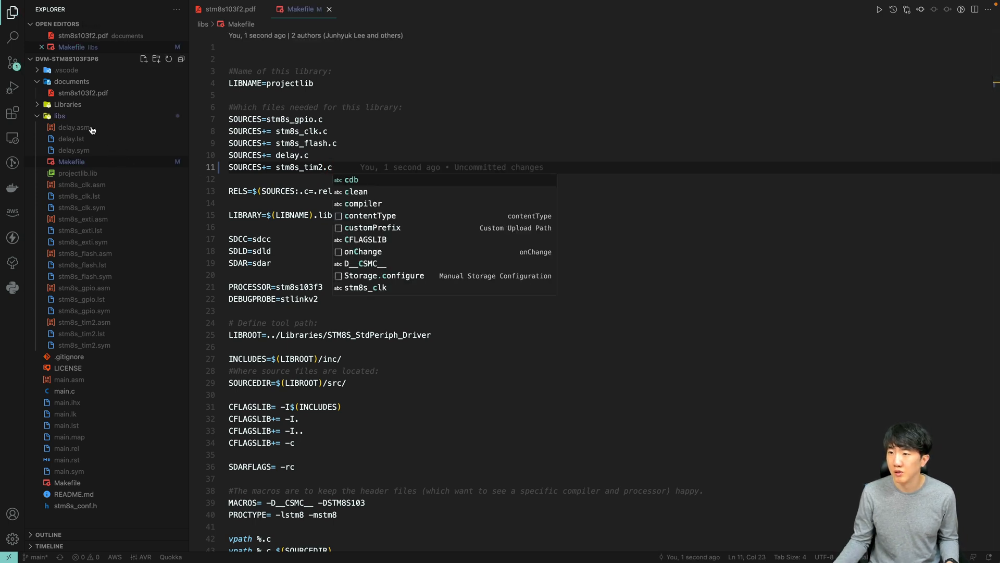
pyautogui.click(66, 105)
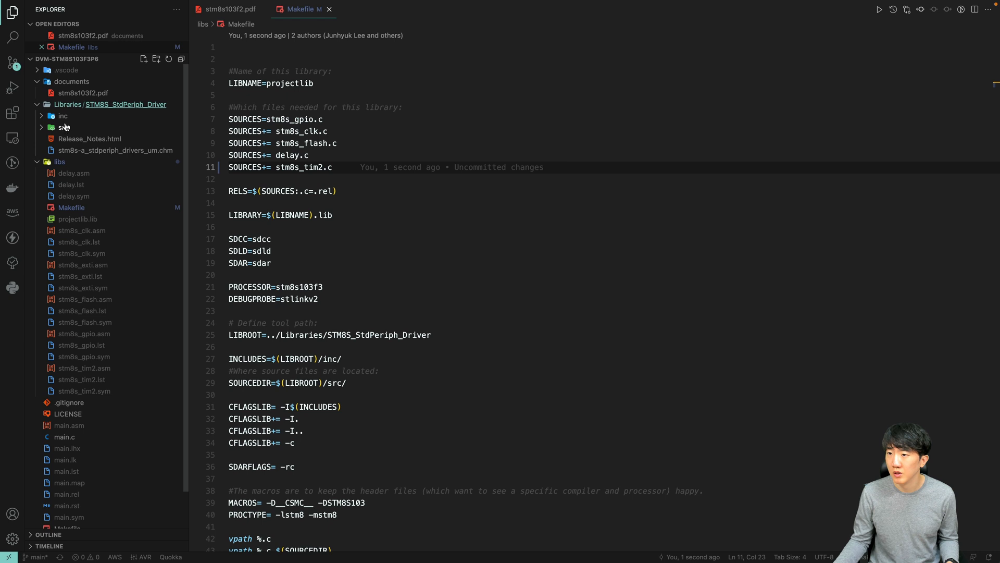
pyautogui.click(62, 116)
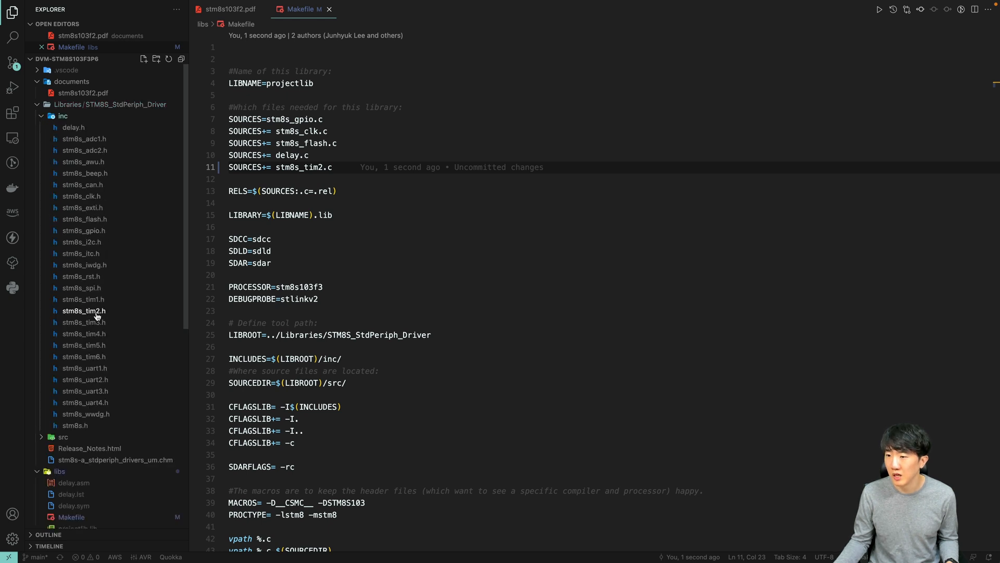
pyautogui.moveTo(84, 310)
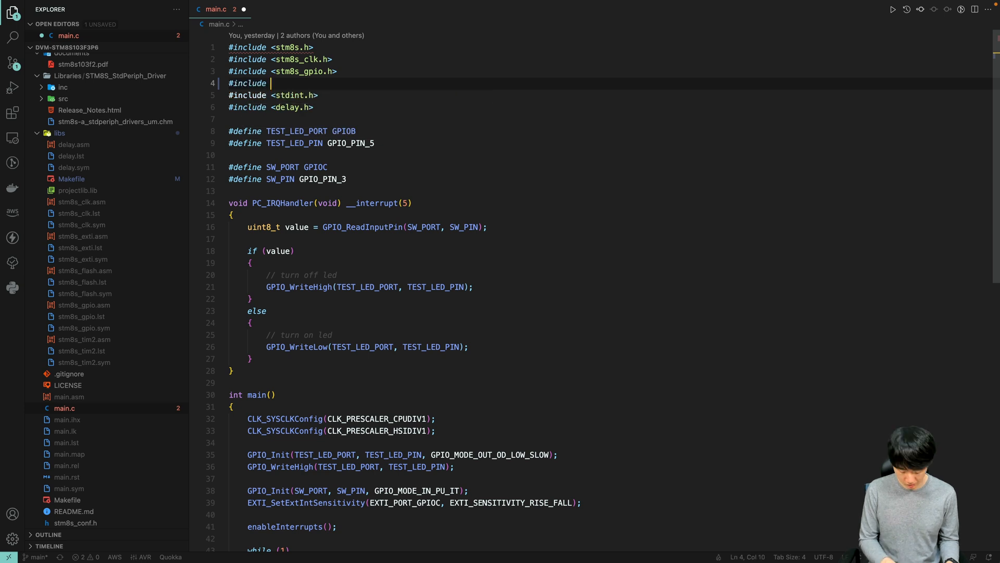
# Step: Replace the stm8s_exti.h include with stm8s_tim2.h in main.c
pyautogui.write('stm8s_')
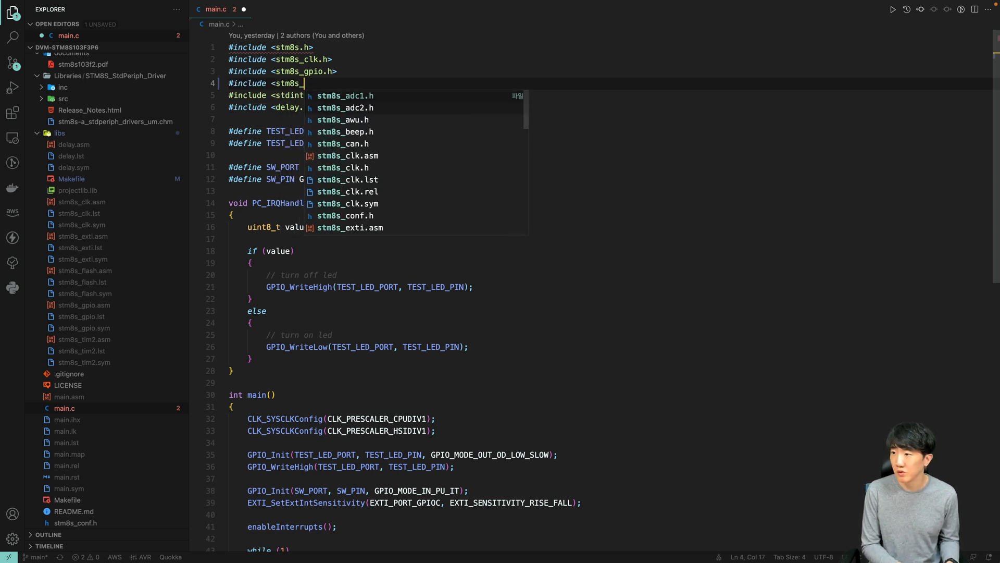
pyautogui.write('tim2.h>')
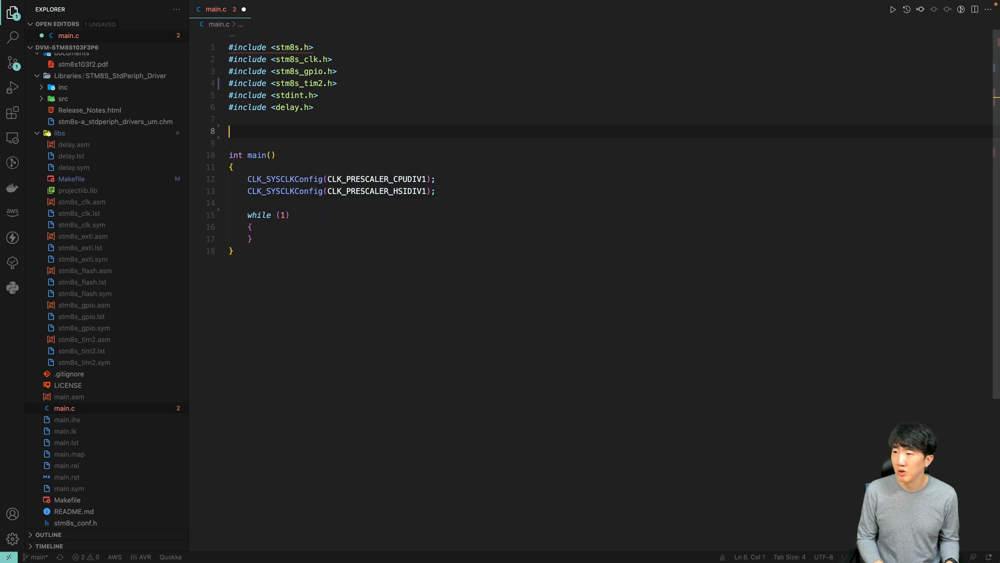
# Step: Declare static void TIM2_Config(void) above main
pyautogui.write('static void T')
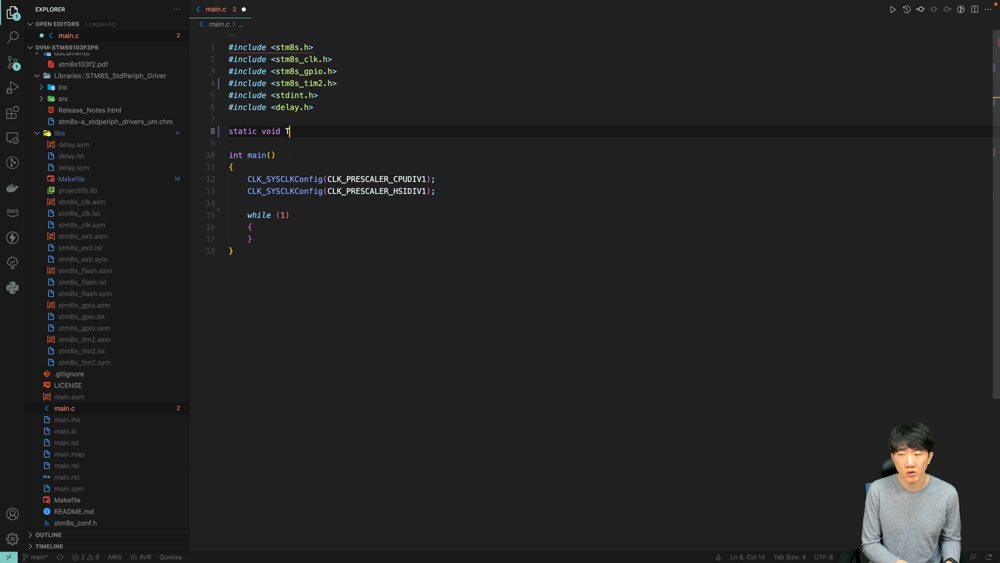
pyautogui.write('IM2_Config')
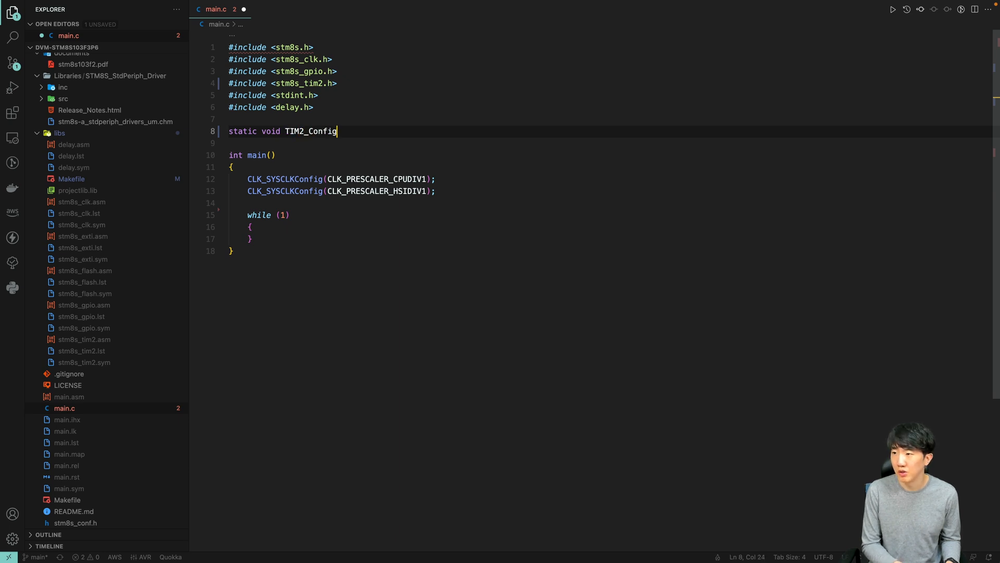
pyautogui.write('(void)')
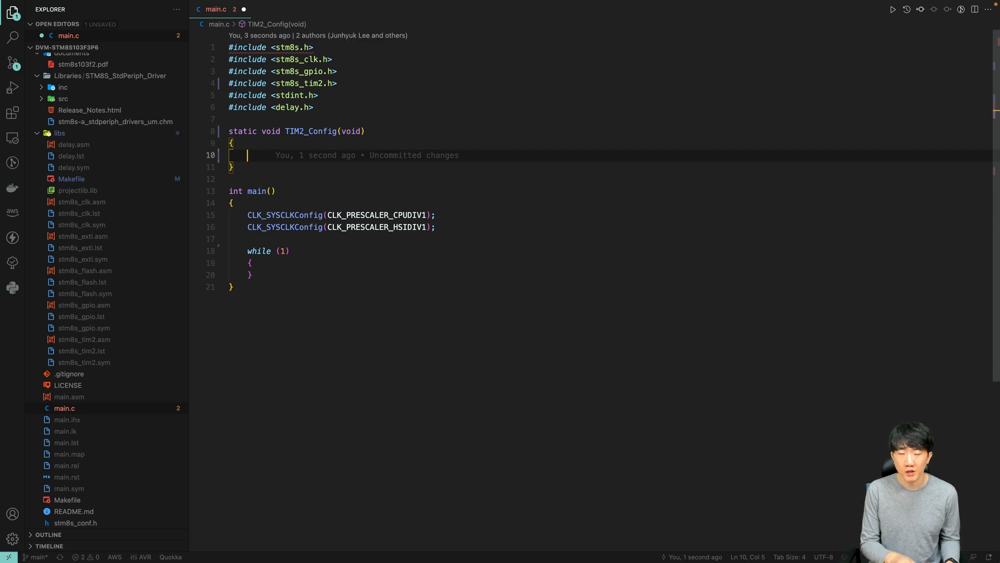
# Step: Call TIM2_TimeBaseInit(TIM2_PRESCALER_1, 256) inside TIM2_Config
pyautogui.write('TIM')
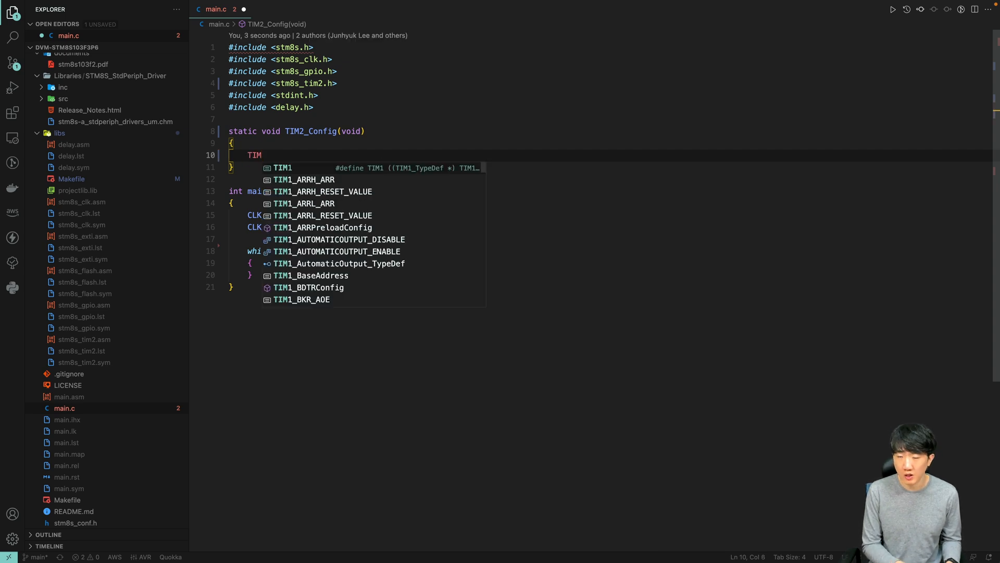
pyautogui.write('2_TimeBaseInit(')
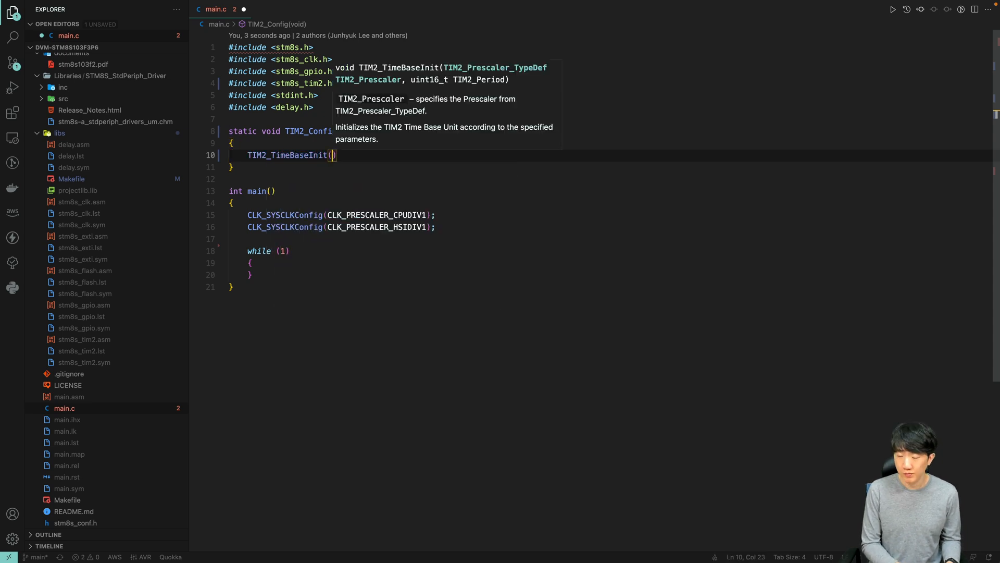
pyautogui.write('TIM2')
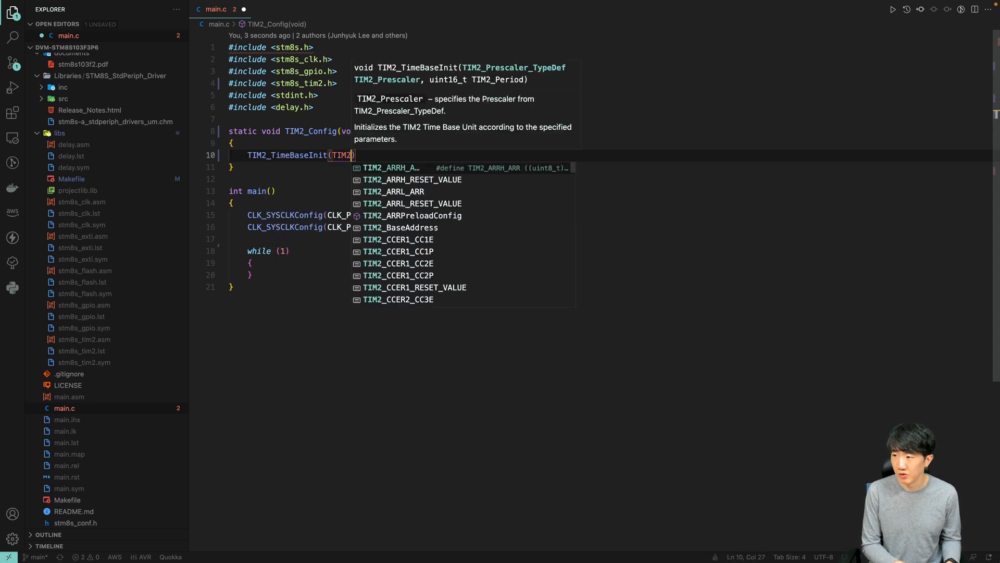
pyautogui.write('_Pre')
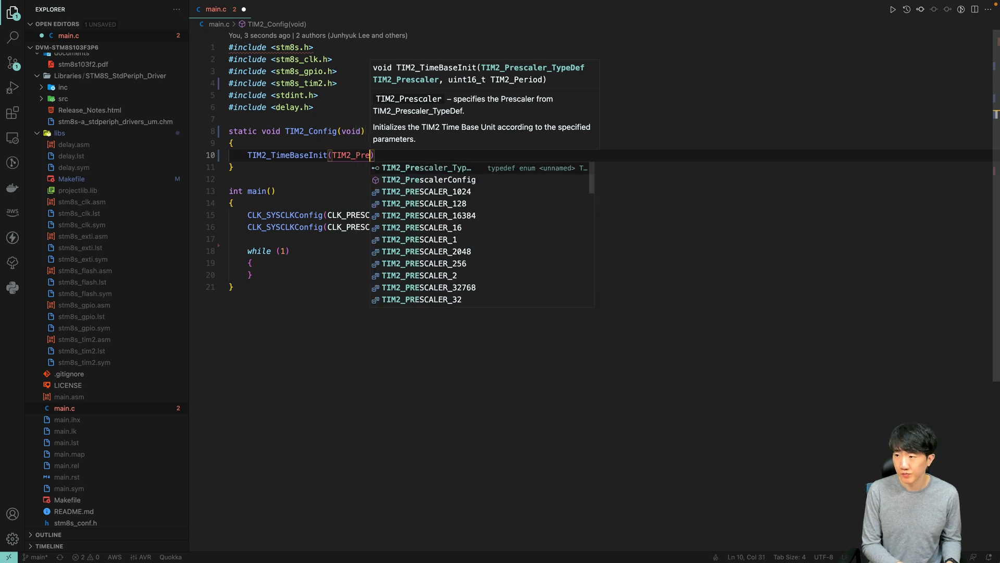
pyautogui.write('E')
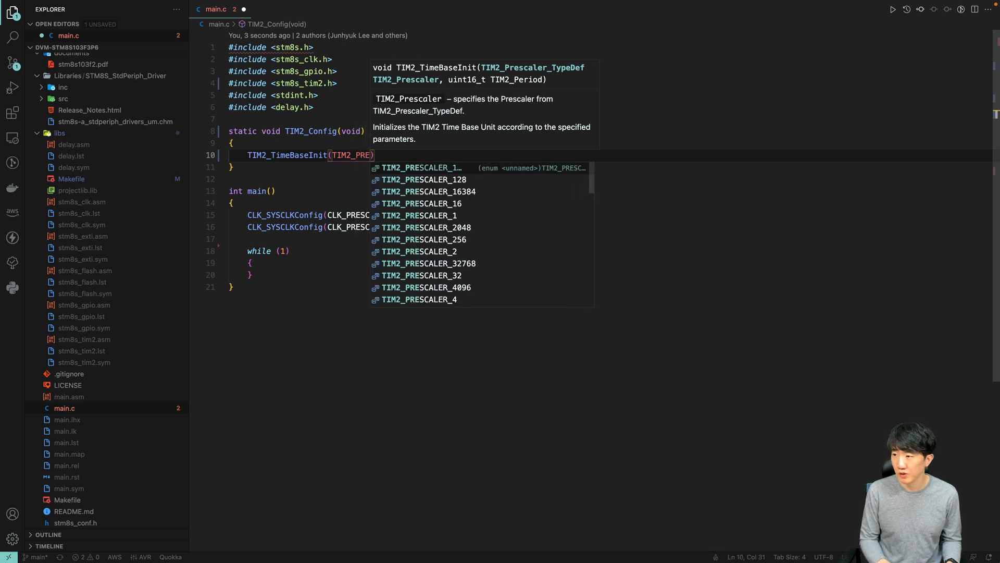
pyautogui.click(420, 168)
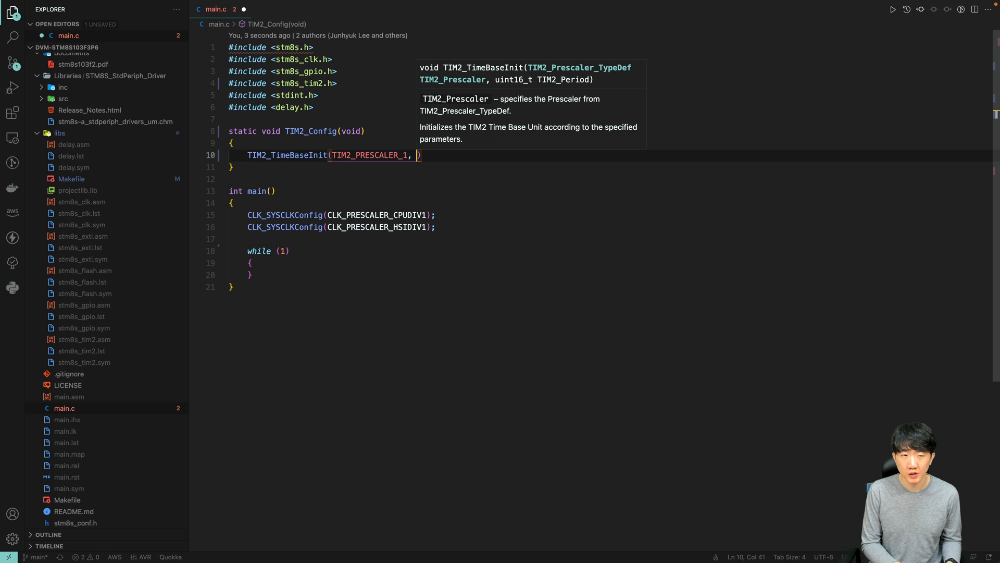
pyautogui.write('256')
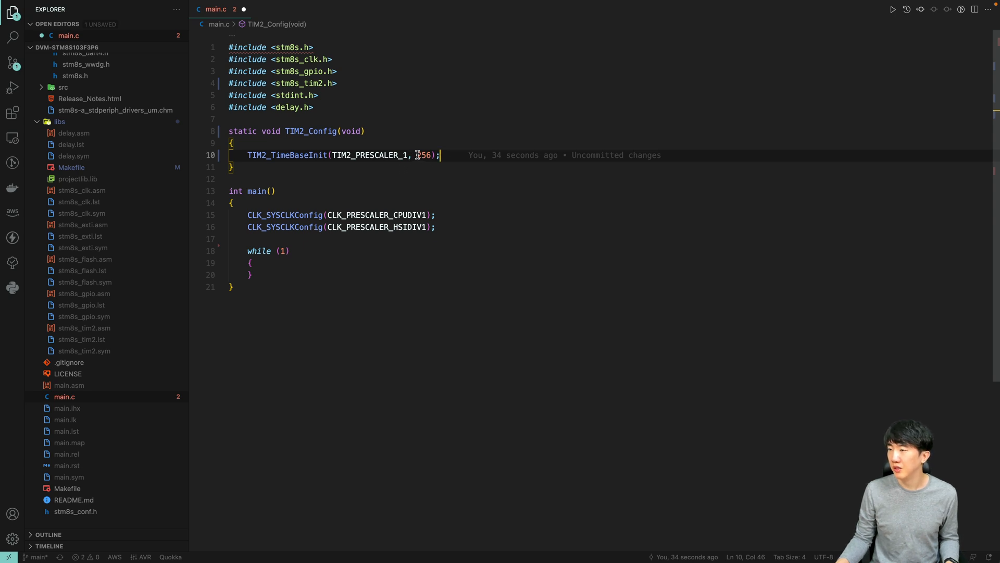
pyautogui.moveTo(421, 154)
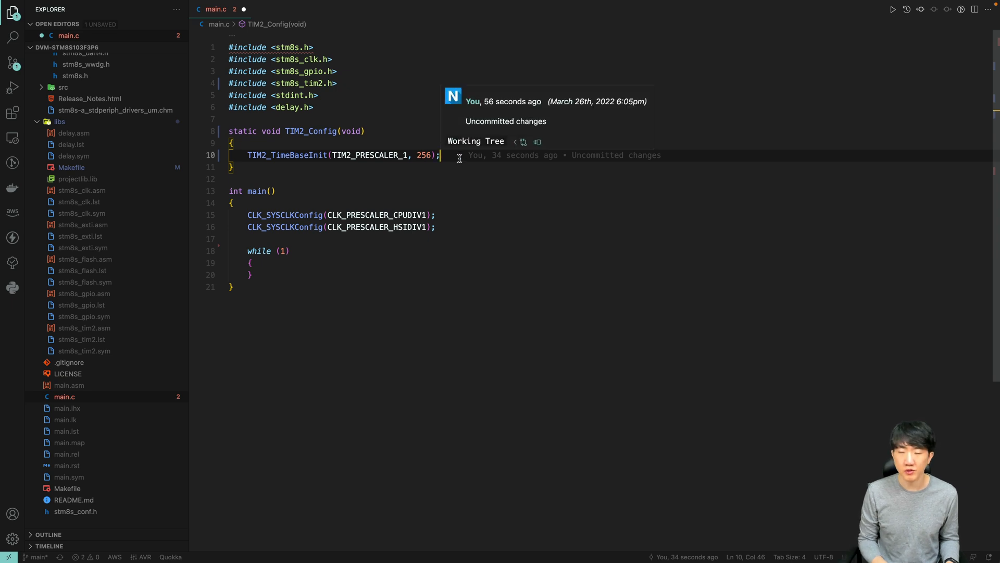
# Step: Begin TIM2_OC3Init with TIM2_OCMODE_PWM1 and TIM2_OUTPUTSTATE_ENABLE arguments
pyautogui.write('TIm')
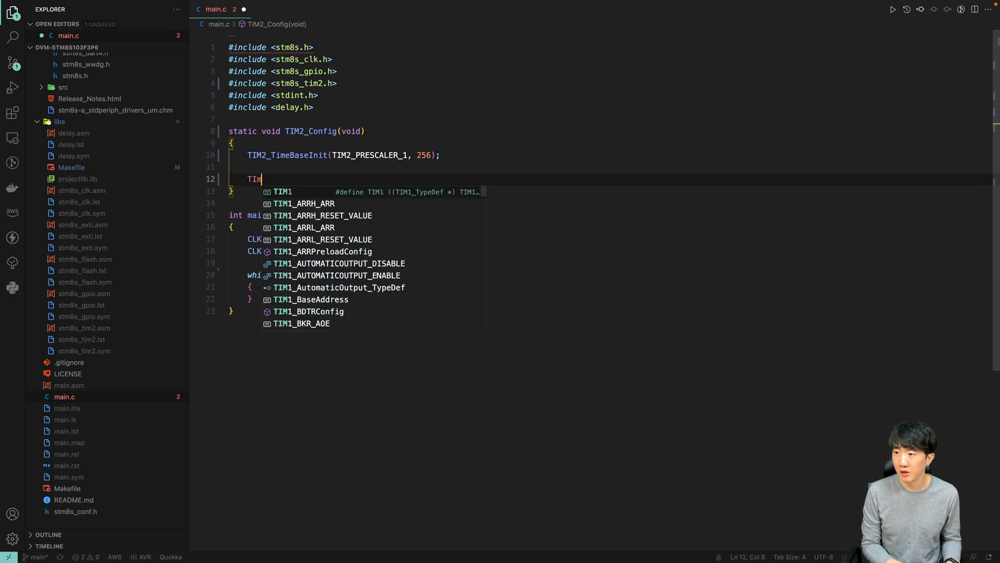
pyautogui.write('2')
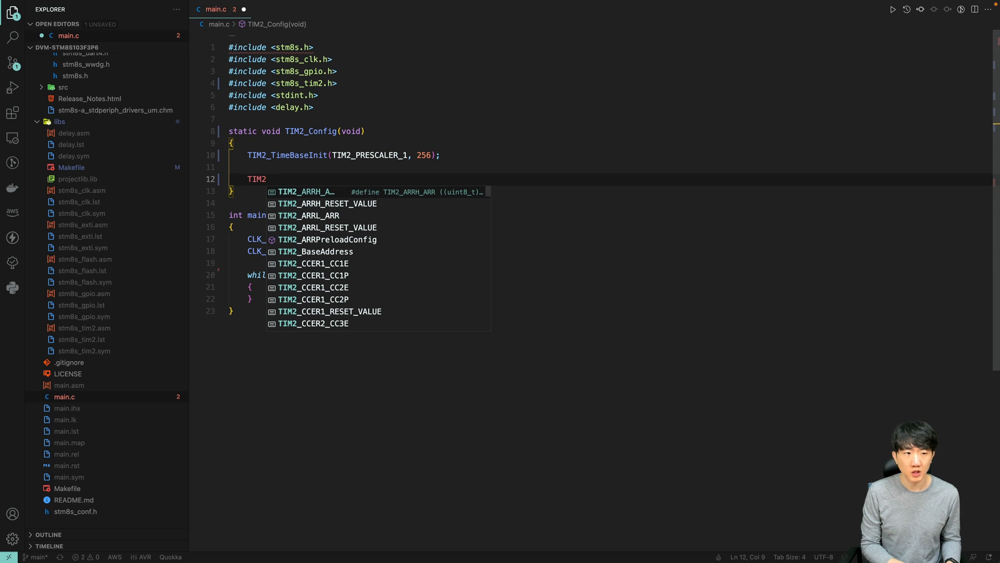
pyautogui.write('_OC3')
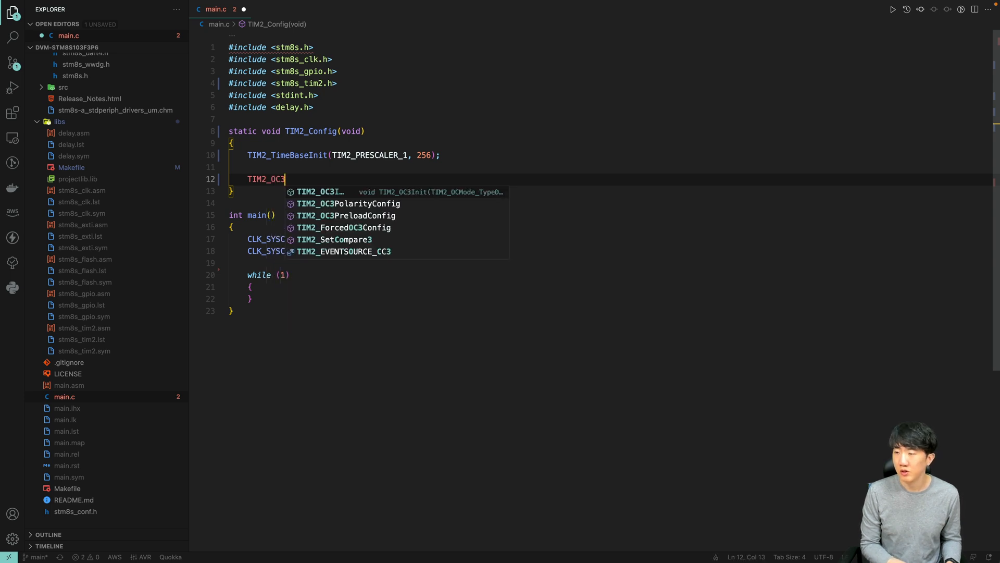
pyautogui.write('Init')
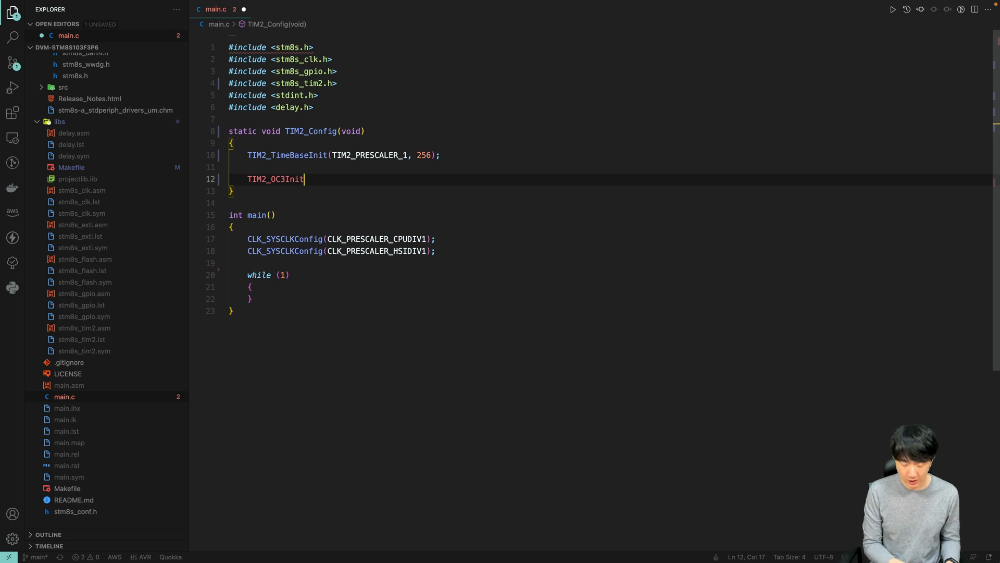
pyautogui.write('(')
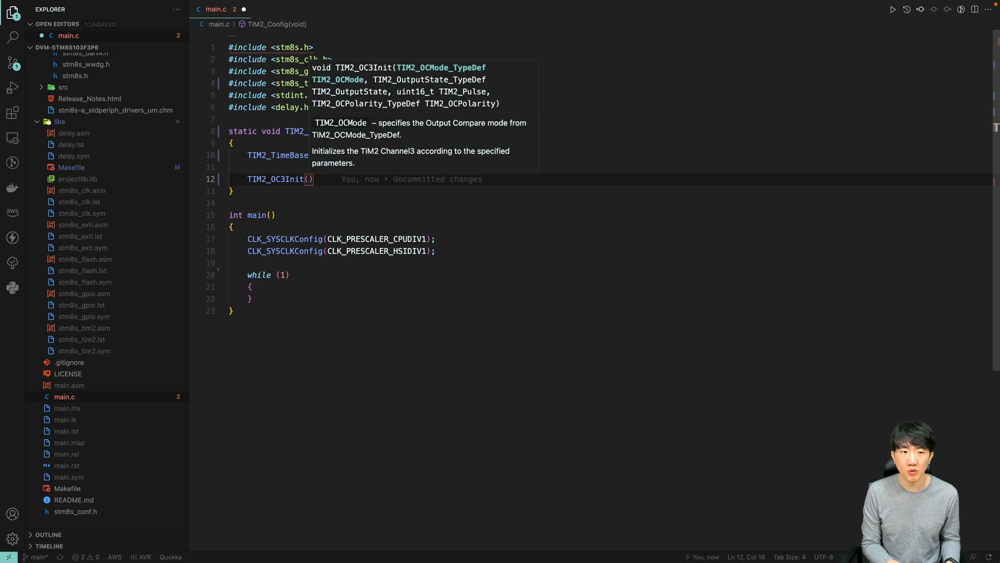
pyautogui.write('TIM2_OC')
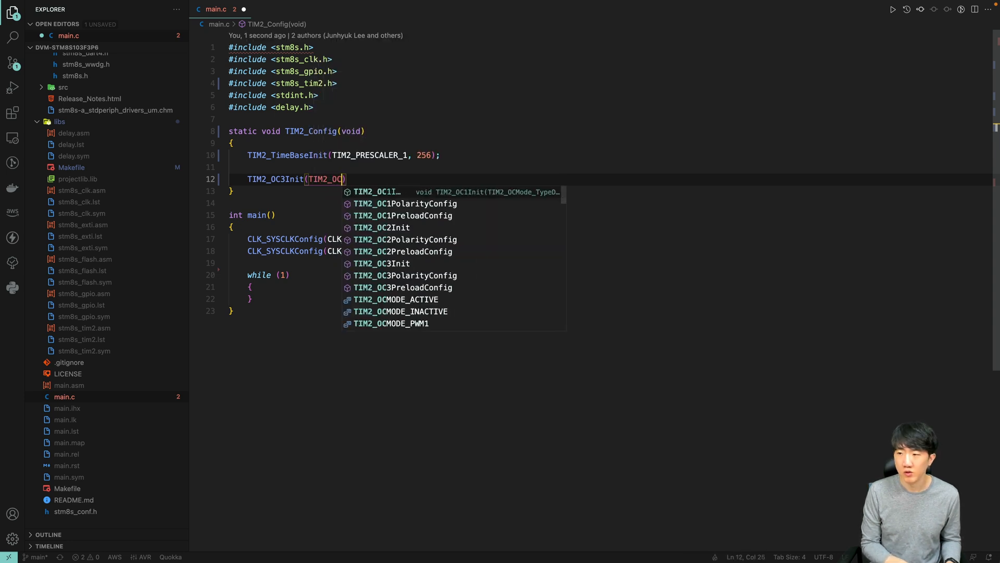
pyautogui.write('MOPW')
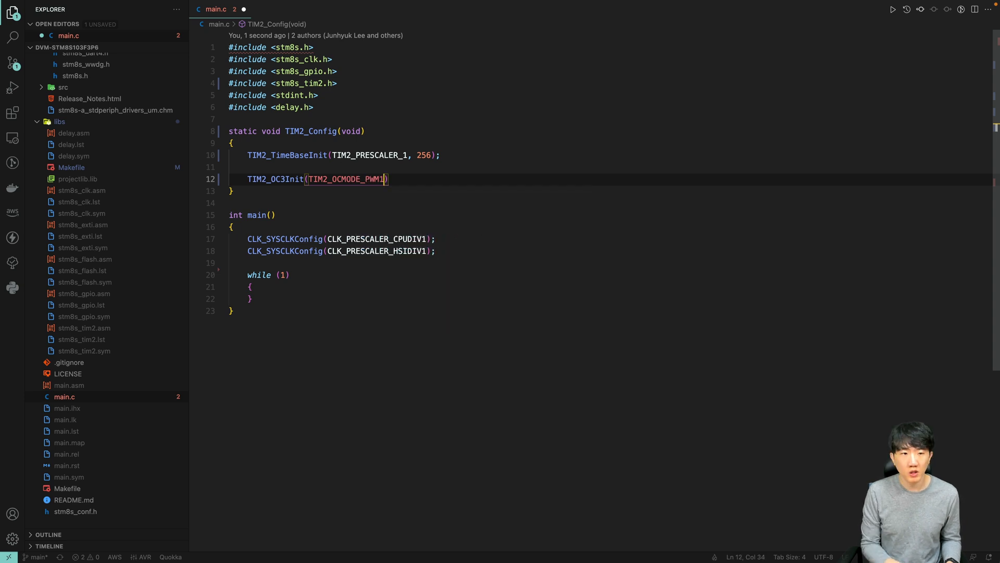
pyautogui.write(', TIM2_OUTPUTSTATE_ENABLE')
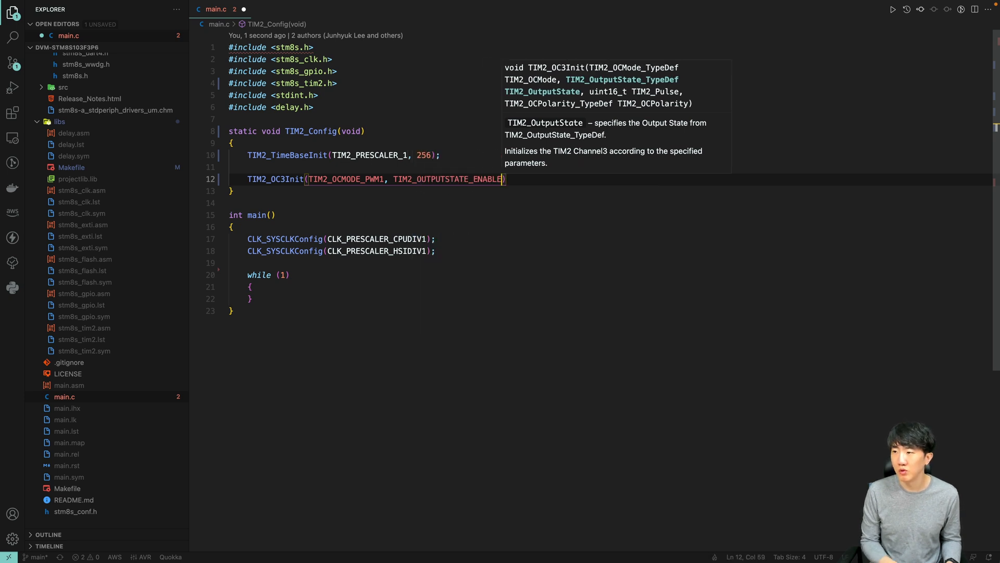
# Step: Finish the call with pulse 0 and TIM2_OCPOLARITY_HIGH, then start a TIM2_Cmd line
pyautogui.write(', 0')
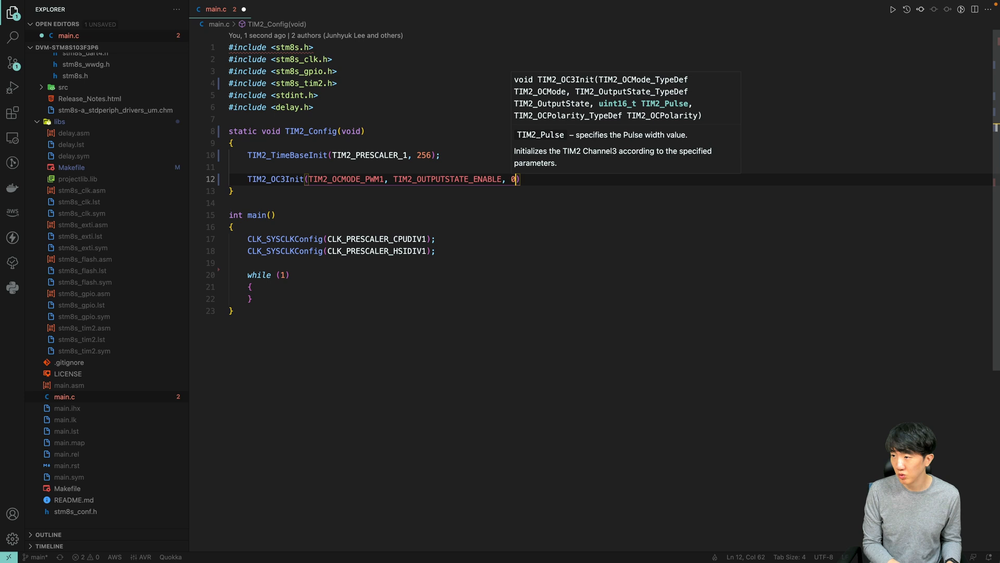
pyautogui.write(',')
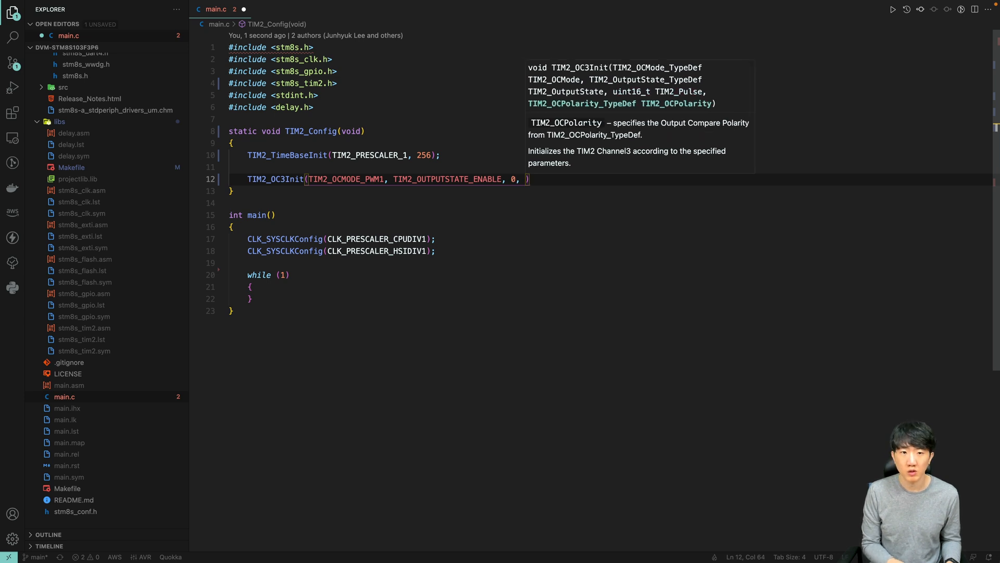
pyautogui.write('TIM2_')
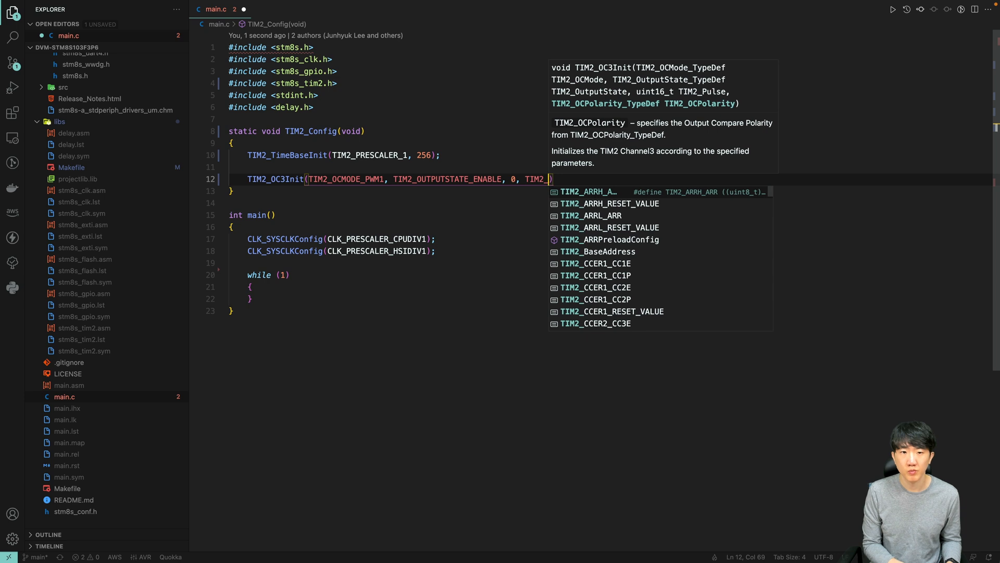
pyautogui.write('OCPOLARITY_HIGH')
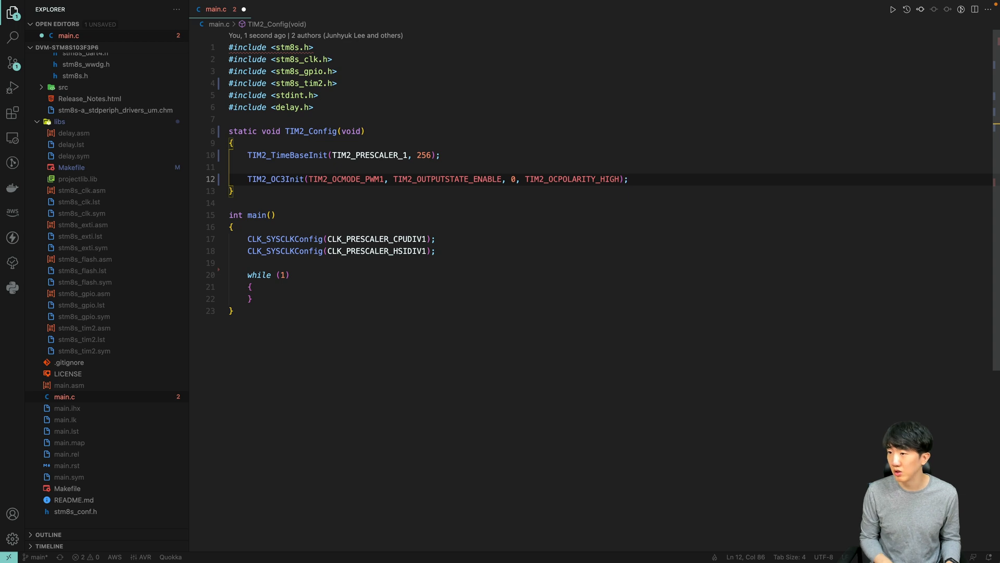
pyautogui.write('TIM2_Cmd(')
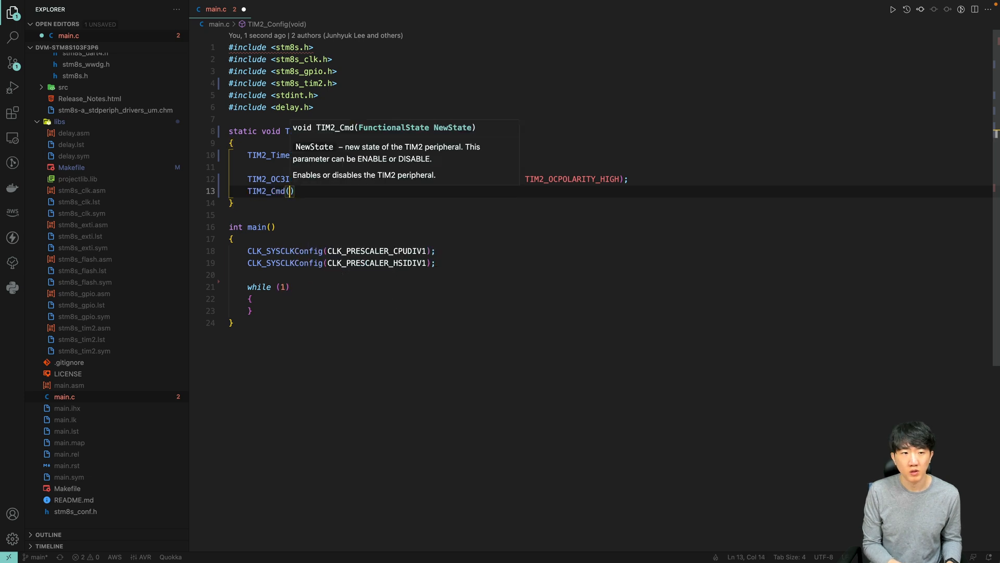
# Step: Complete TIM2_Cmd(ENABLE) and leave a blank line in main before the while loop
pyautogui.write('ENABLE')
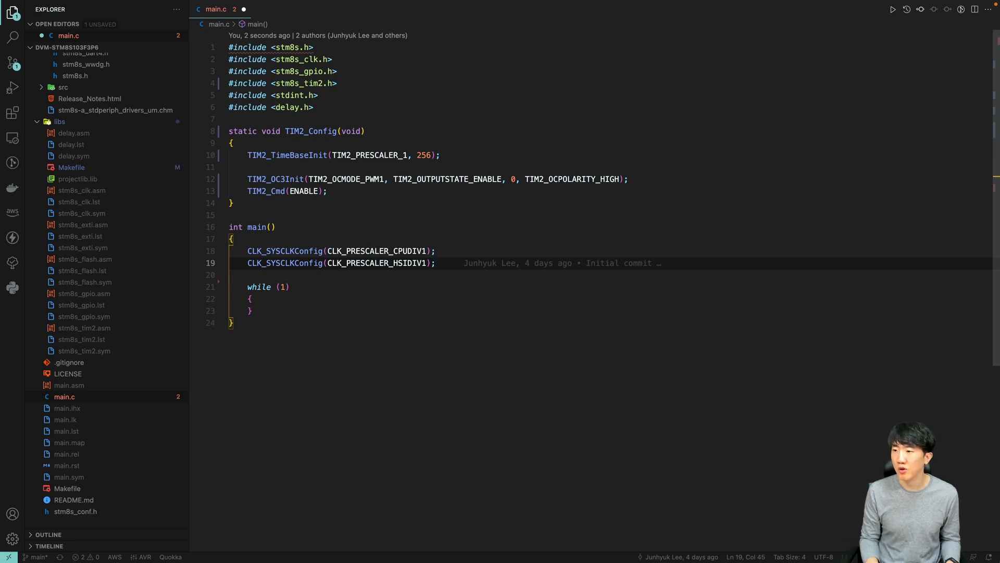
pyautogui.press('Enter')
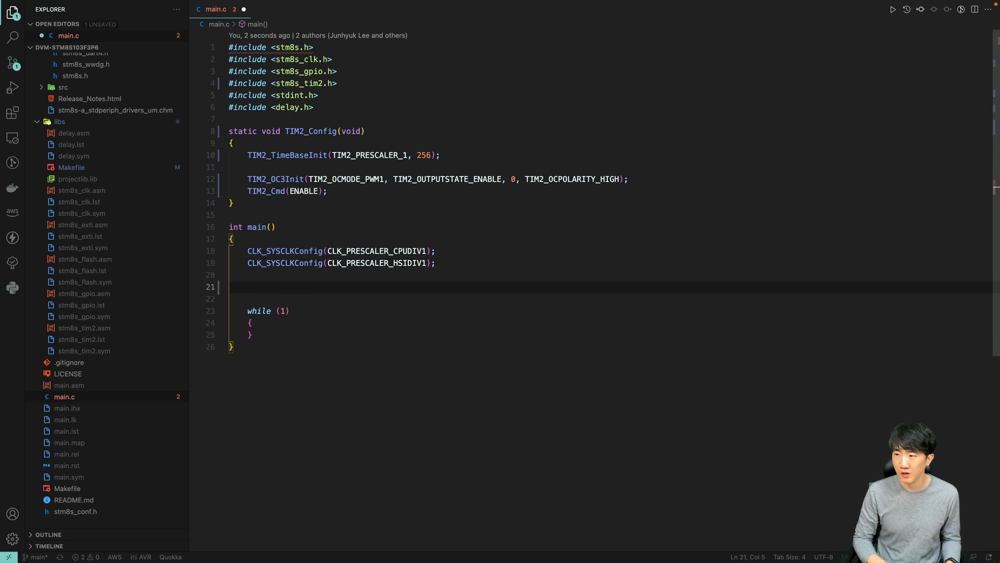
# Step: Add TIM2_Config(); after clock setup and start declaring uint8_t i = 0
pyautogui.doubleClick(312, 131)
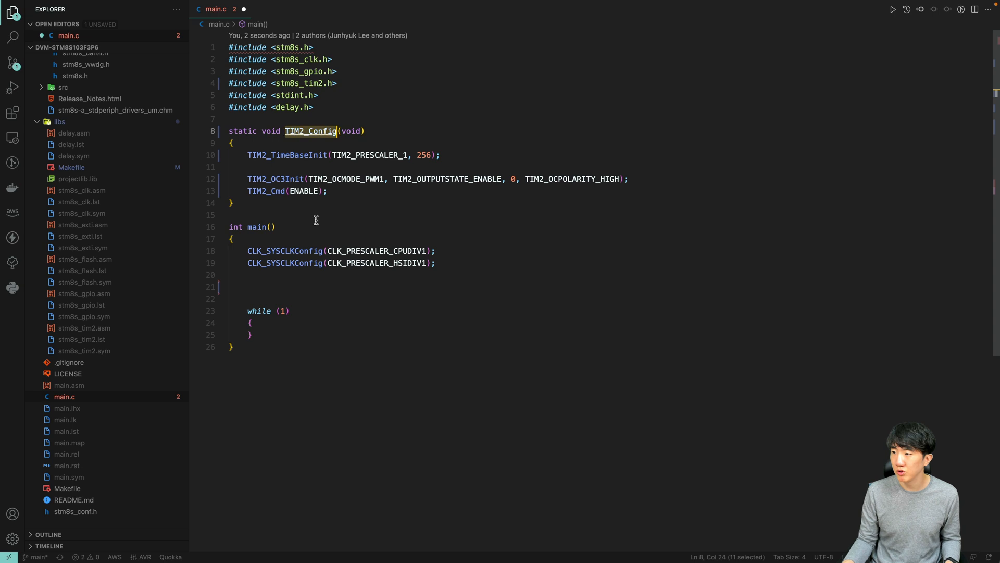
pyautogui.write('TIM2_Config')
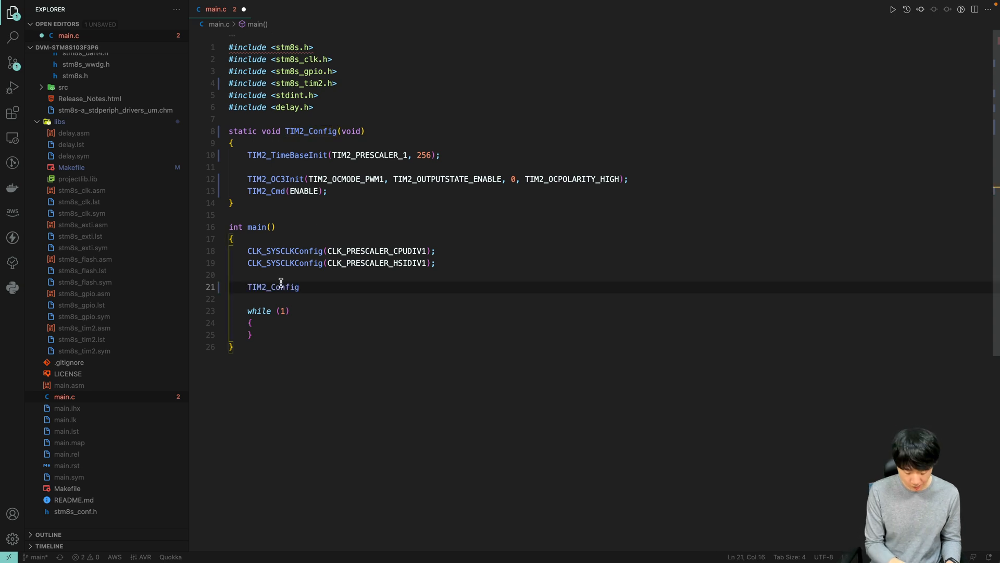
pyautogui.write('();')
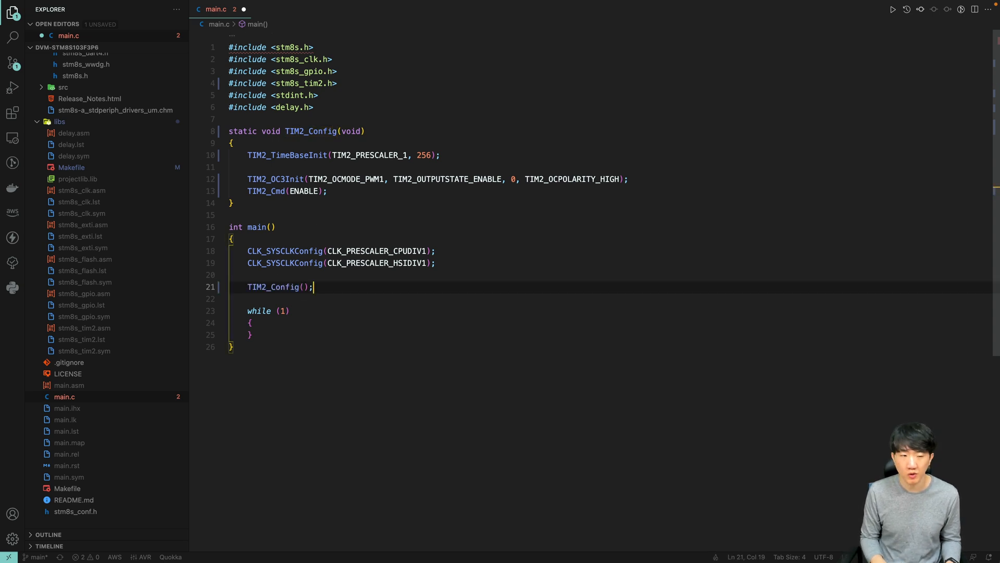
pyautogui.write('uint8_t i = 0;')
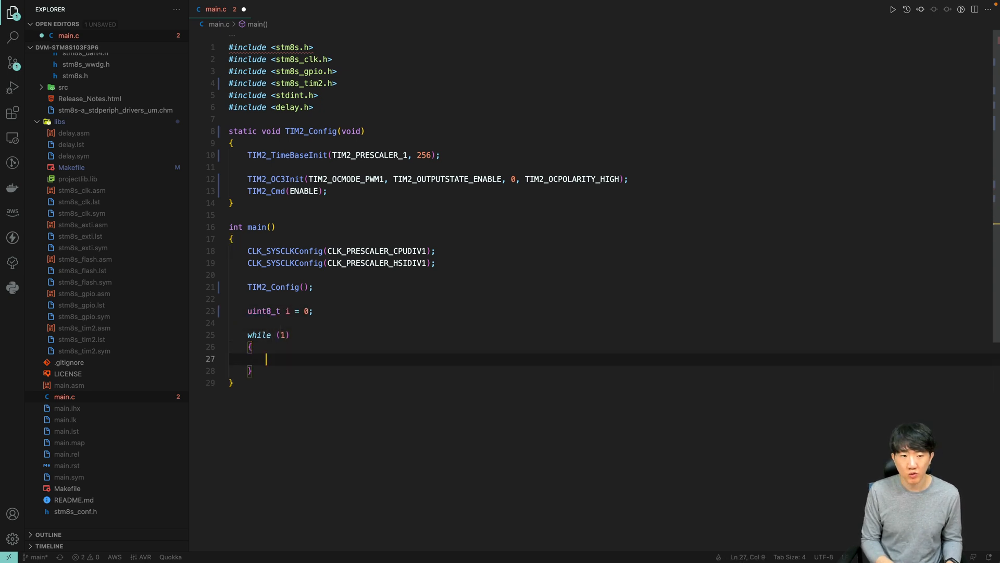
# Step: Write TIM2_SetCompare3(i++); inside the while loop
pyautogui.write('TIM2_')
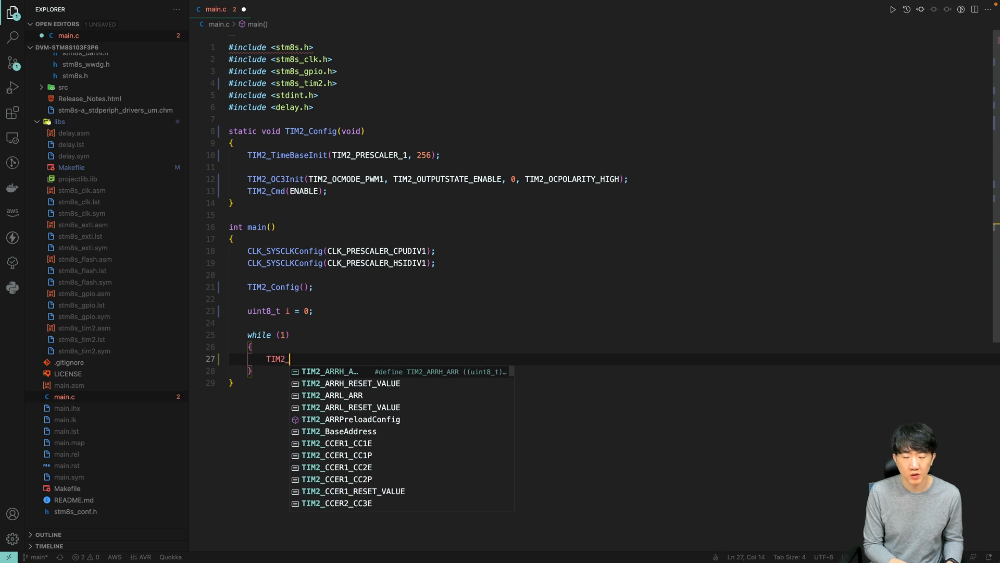
pyautogui.write('SetCom')
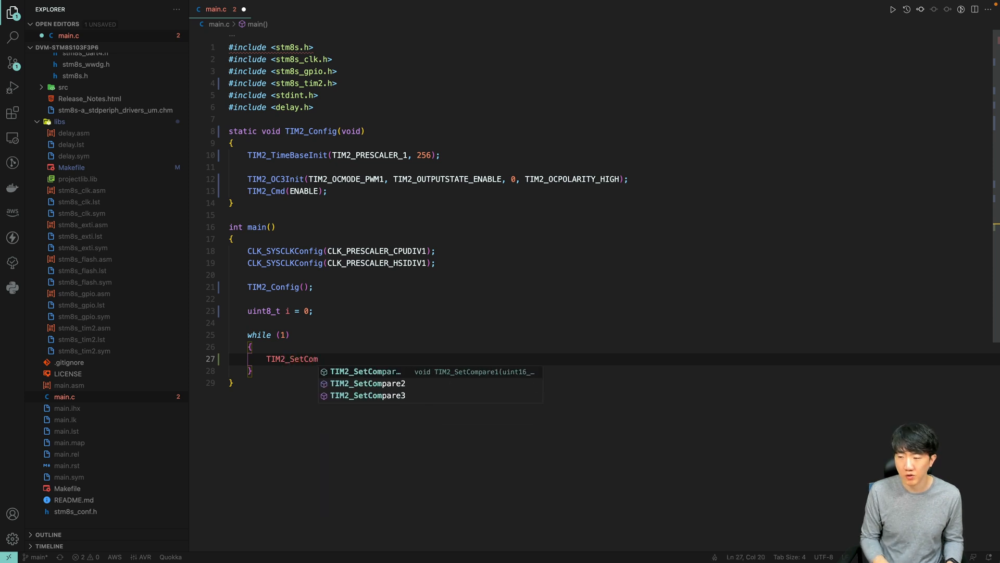
pyautogui.write('pare3')
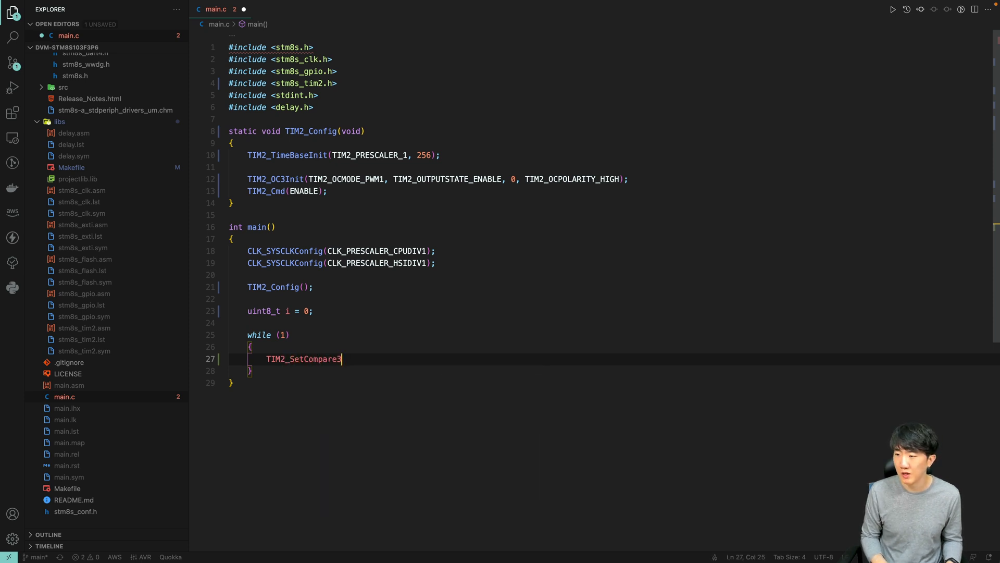
pyautogui.doubleClick(304, 358)
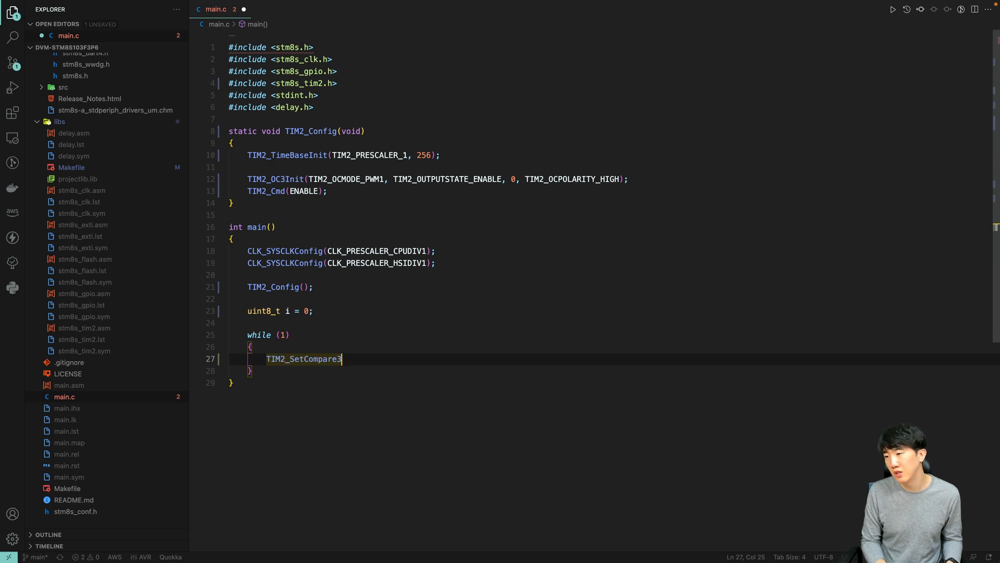
pyautogui.press('Backspace')
pyautogui.write('(')
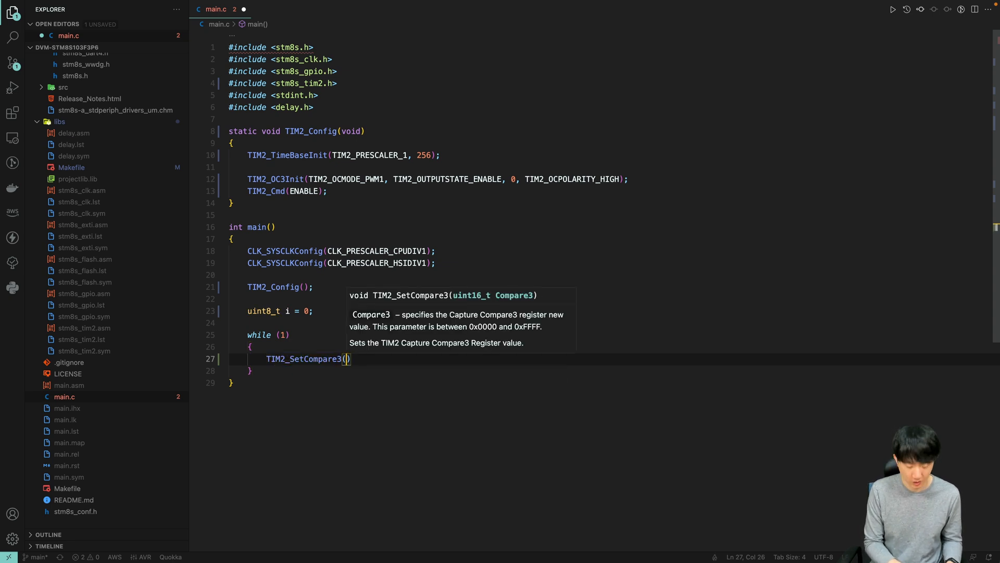
pyautogui.write('i++')
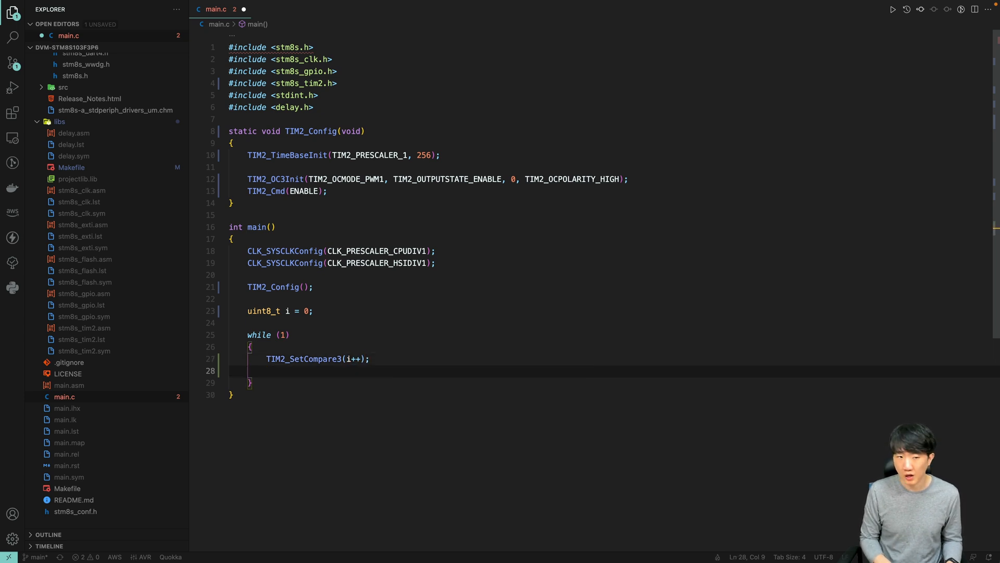
# Step: Follow it with delay_ms(20); to pace the duty-cycle ramp
pyautogui.write('delay_ms')
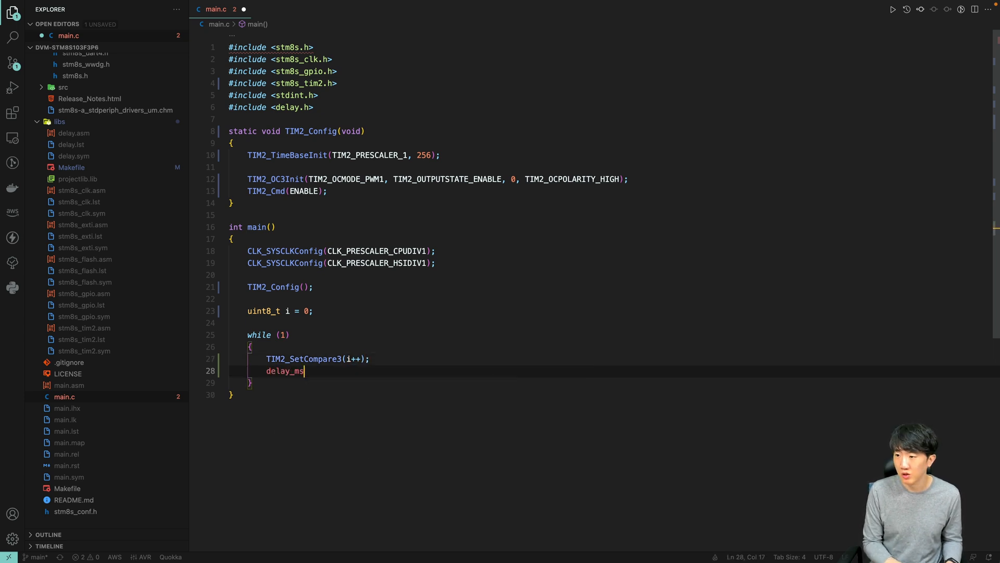
pyautogui.write('(20)')
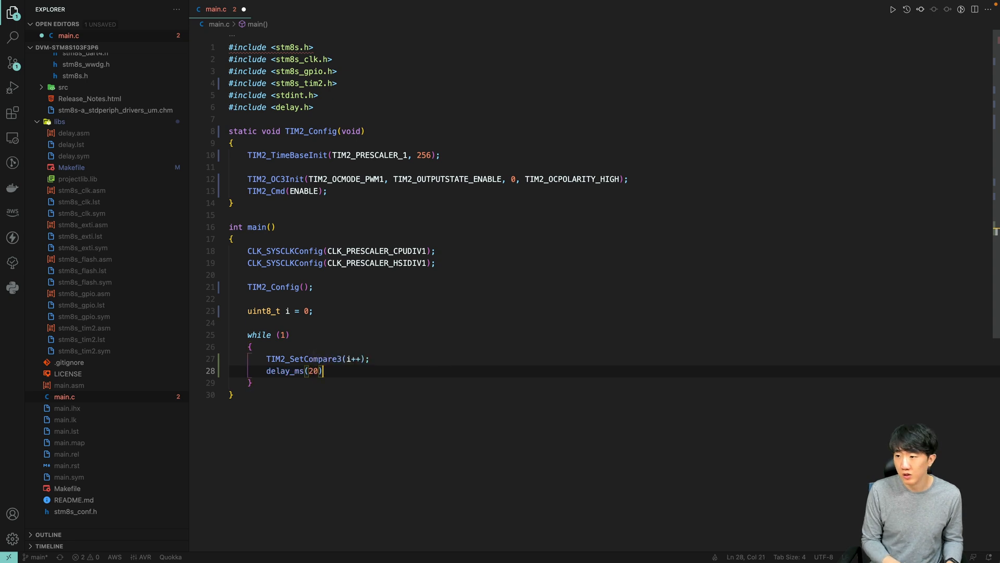
pyautogui.write(';')
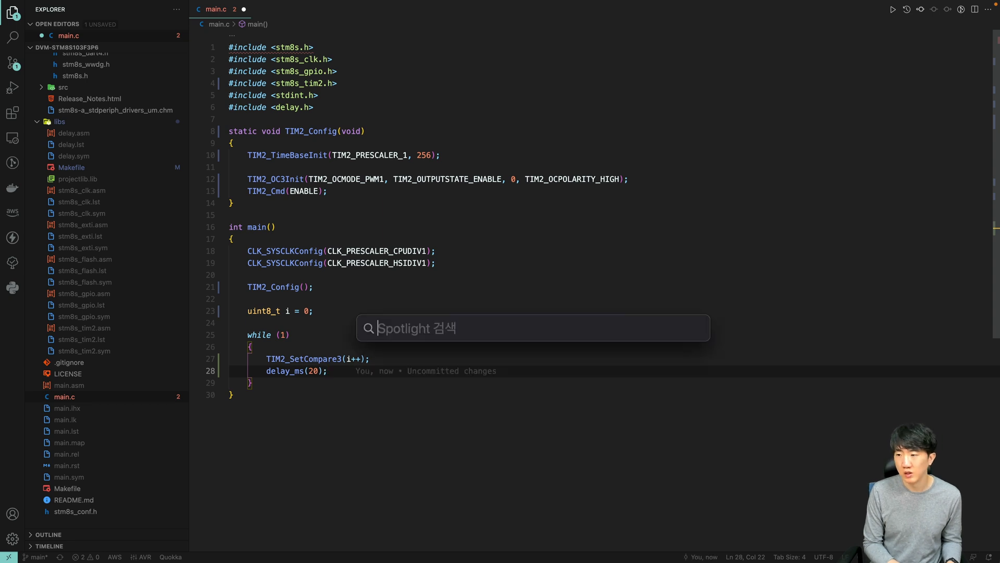
# Step: Compute 256*20 in Spotlight to check the full ramp duration
pyautogui.write('256')
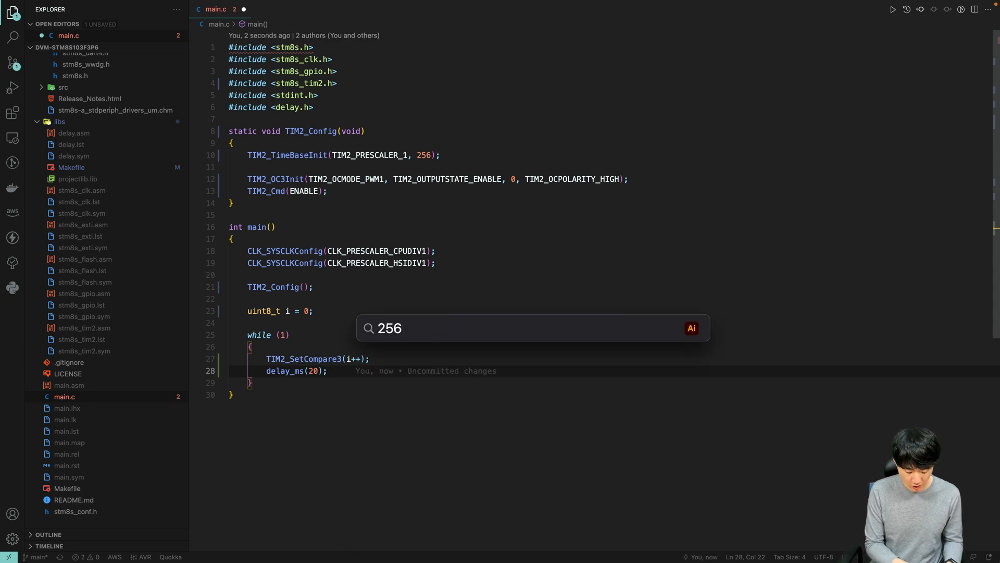
pyautogui.write('*20')
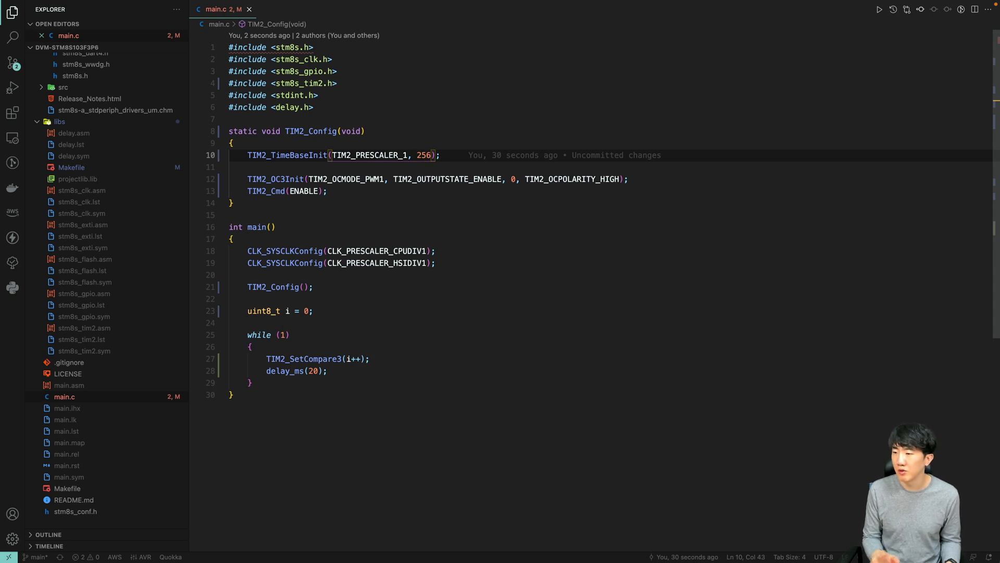
# Step: Bring up the integrated terminal with make clean typed at the prompt
pyautogui.click(426, 178)
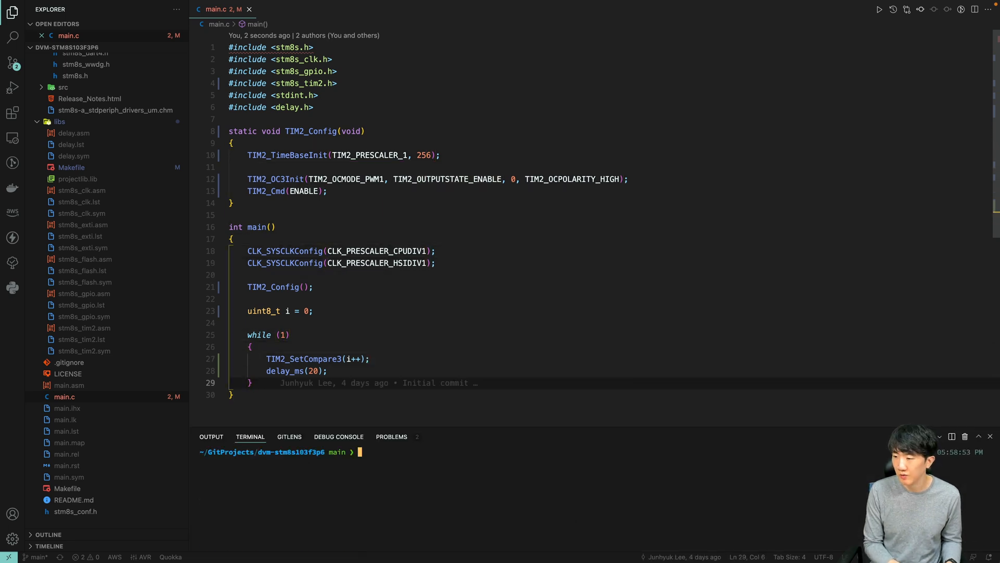
pyautogui.write('make clean')
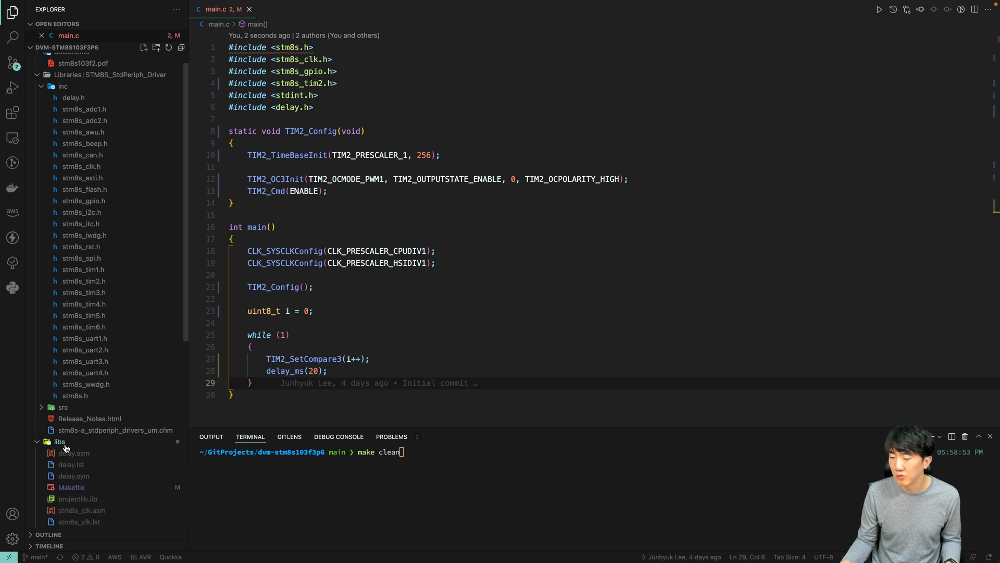
# Step: Check libs/Makefile lists stm8s_tim2.c, then run make clean and make
pyautogui.click(71, 486)
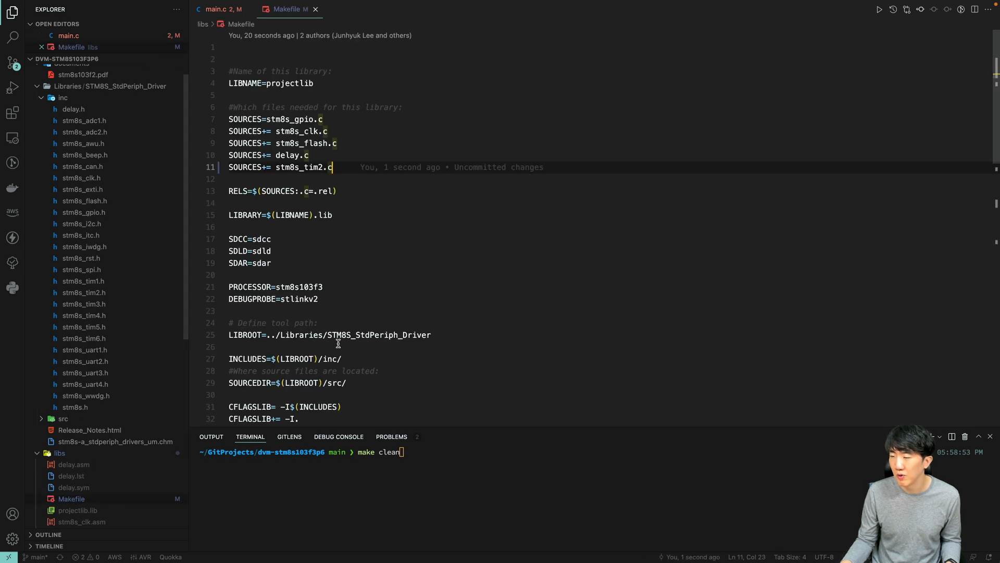
pyautogui.click(220, 9)
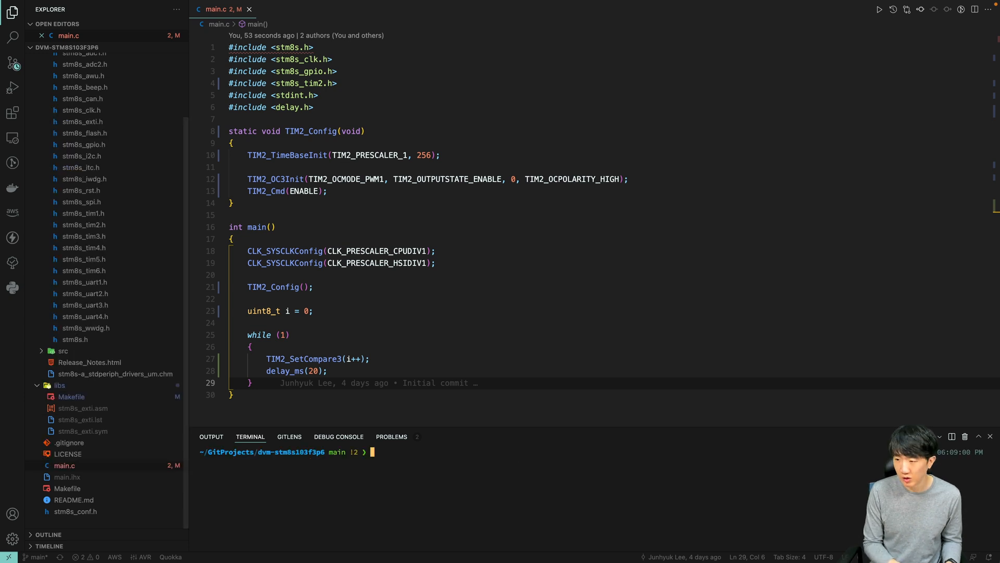
pyautogui.write('make')
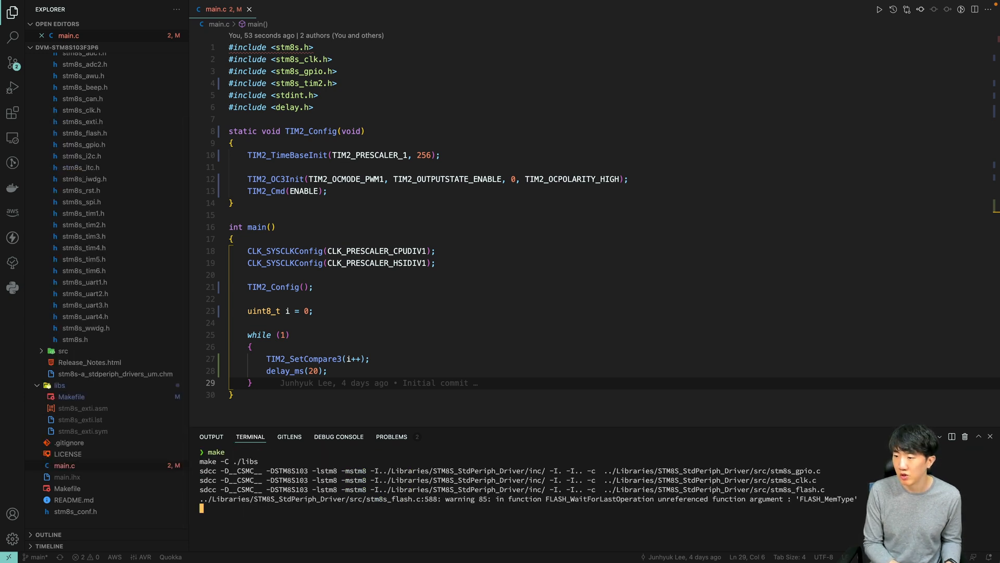